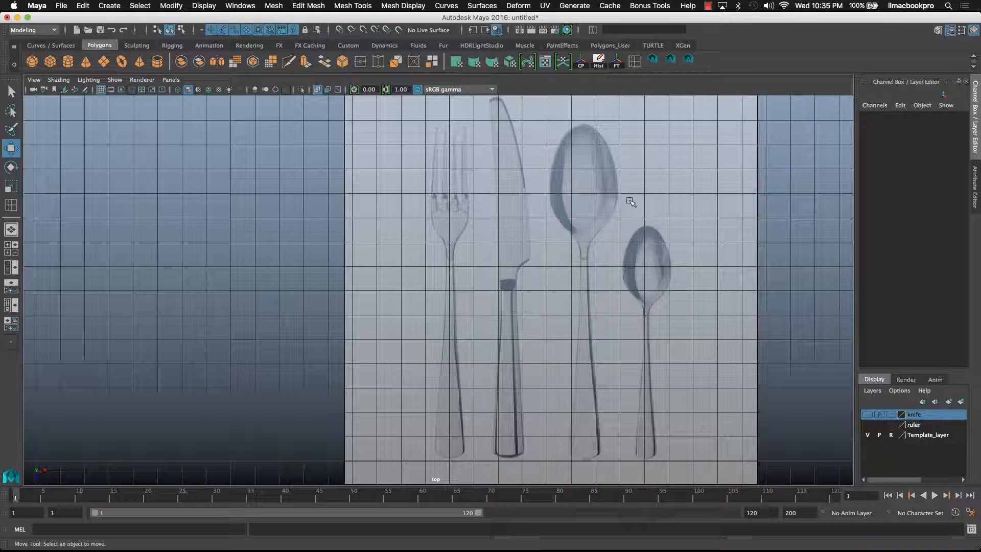
# - Create a polygon cube over the fork reference to start blocking the head
pyautogui.click(100, 90)
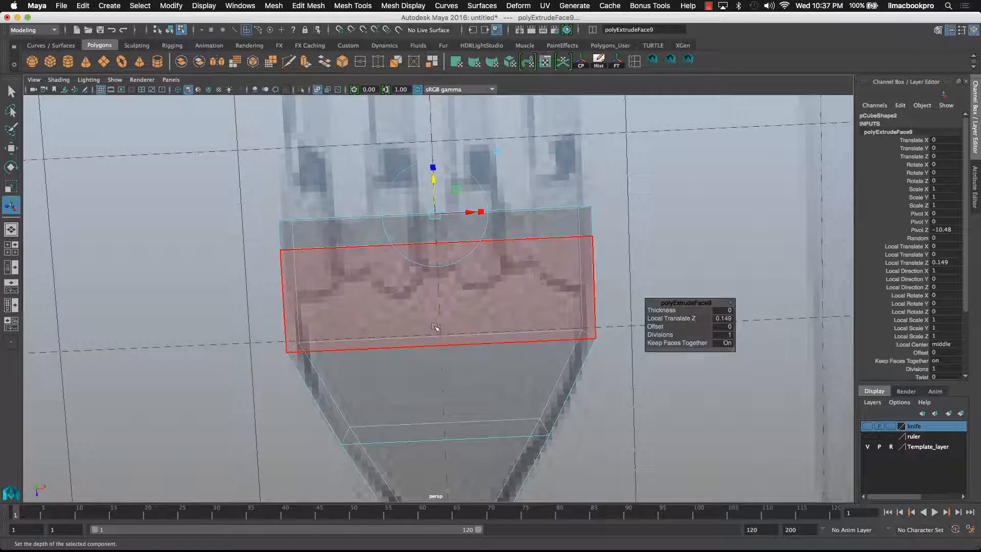
pyautogui.moveTo(436, 327); pyautogui.dragTo(386, 294)
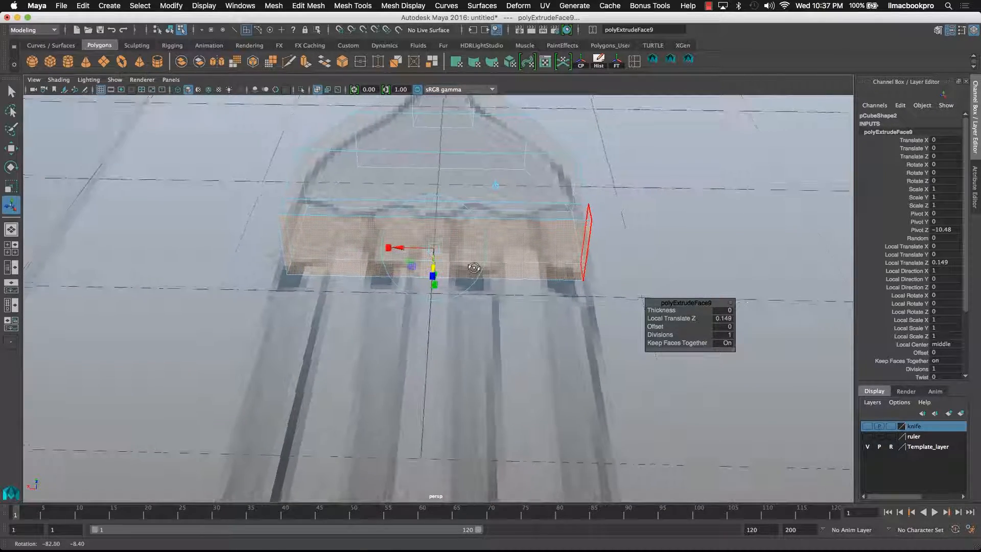
pyautogui.moveTo(438, 251); pyautogui.dragTo(475, 306)
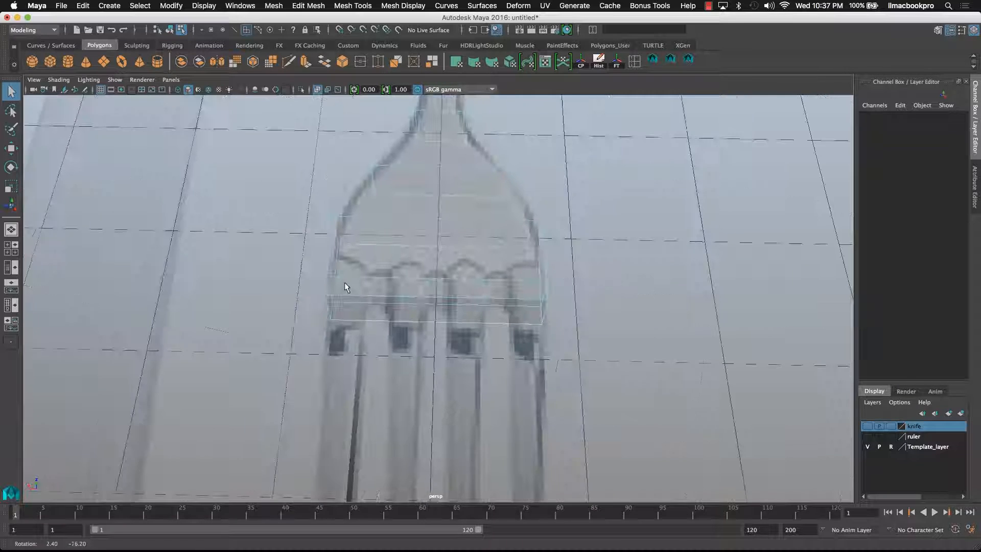
pyautogui.moveTo(347, 286); pyautogui.dragTo(425, 243)
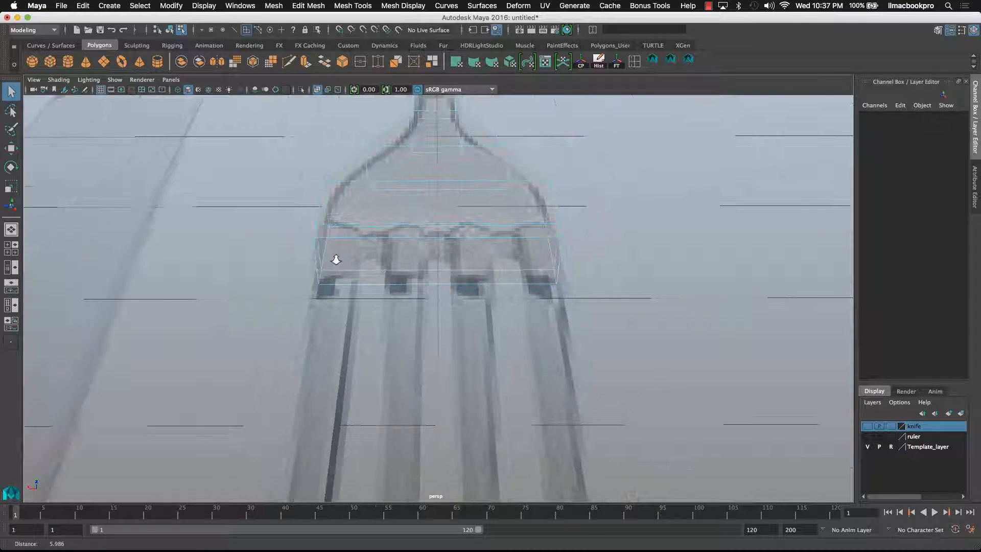
pyautogui.moveTo(335, 259); pyautogui.dragTo(413, 302)
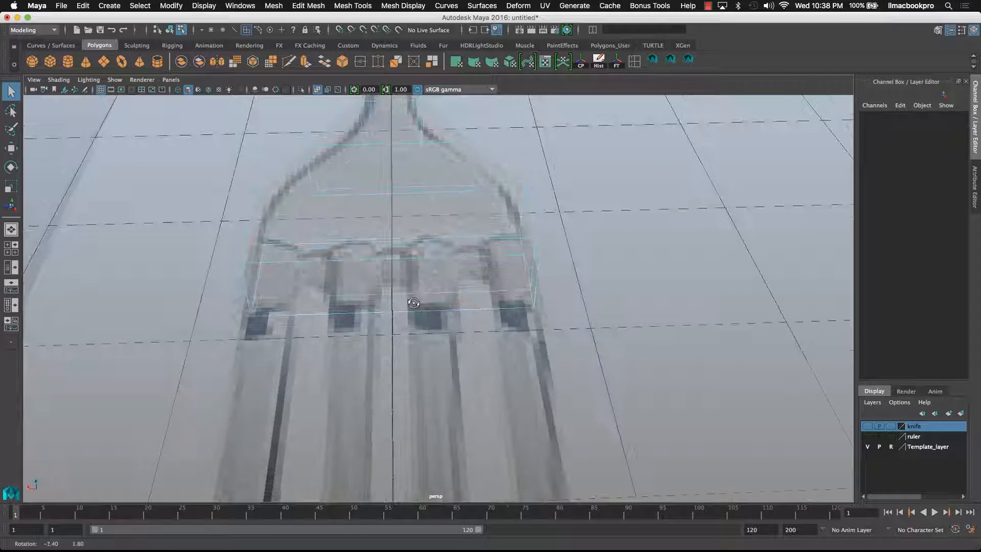
pyautogui.moveTo(414, 302); pyautogui.dragTo(419, 301)
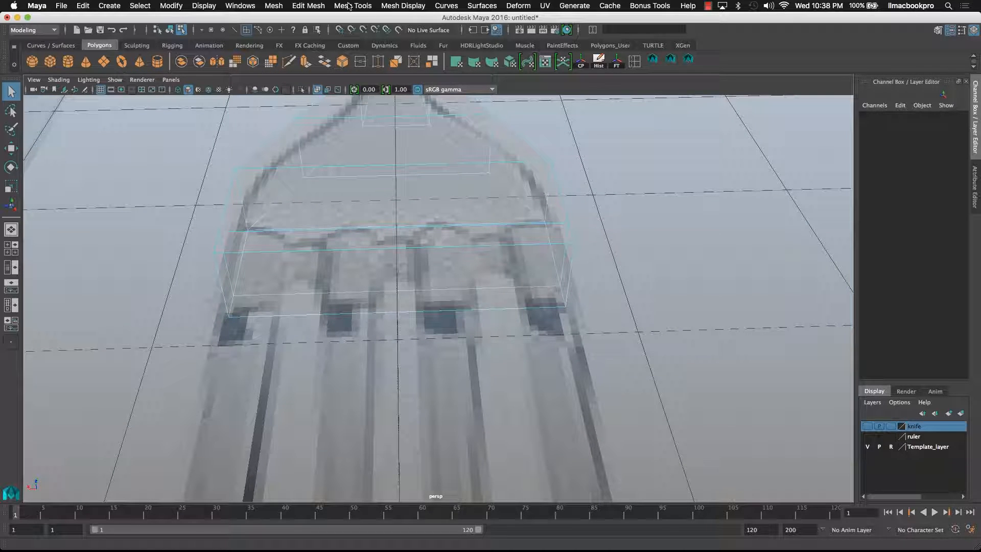
# - Insert six lengthwise edge loops in top view to split the head into prong strips
pyautogui.click(353, 6)
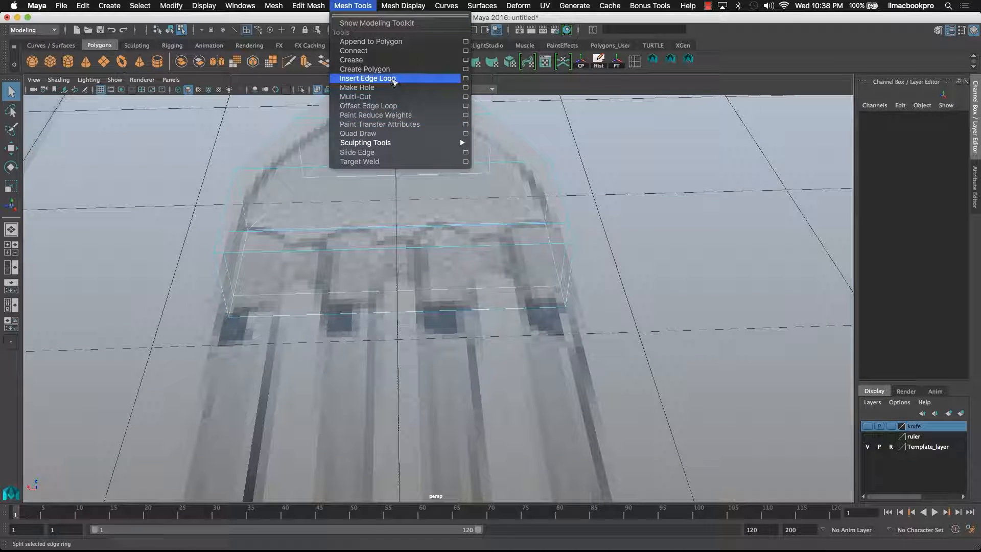
pyautogui.click(367, 79)
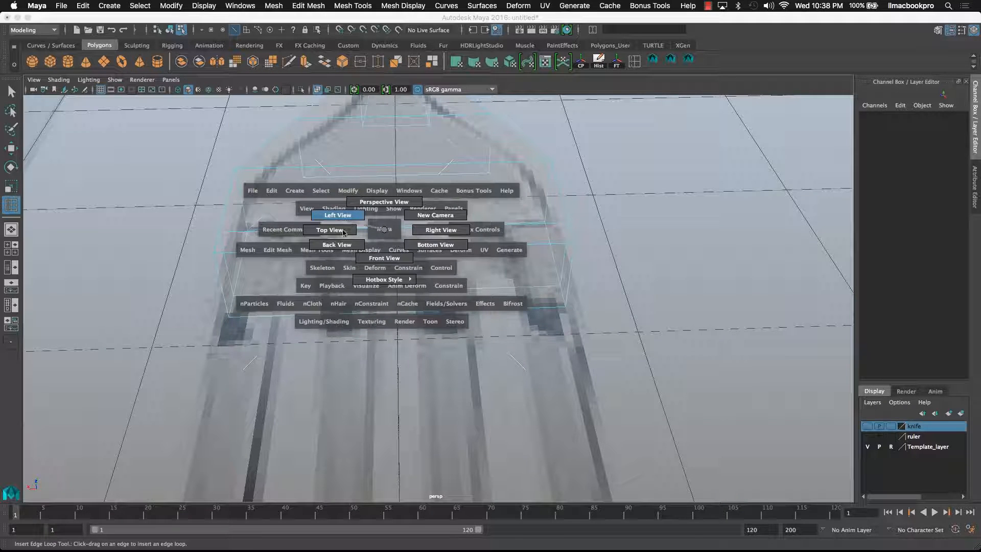
pyautogui.click(329, 230)
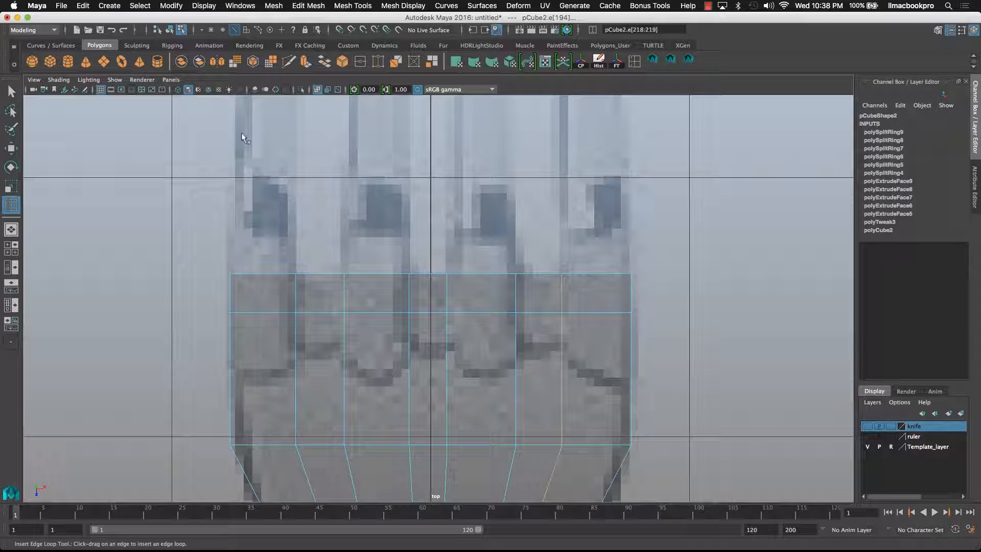
pyautogui.click(170, 80)
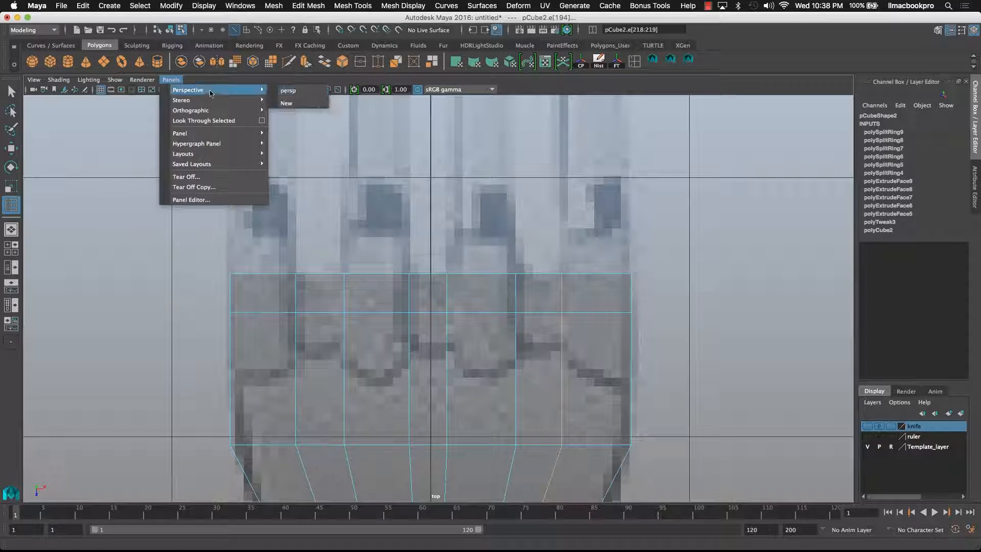
pyautogui.click(288, 90)
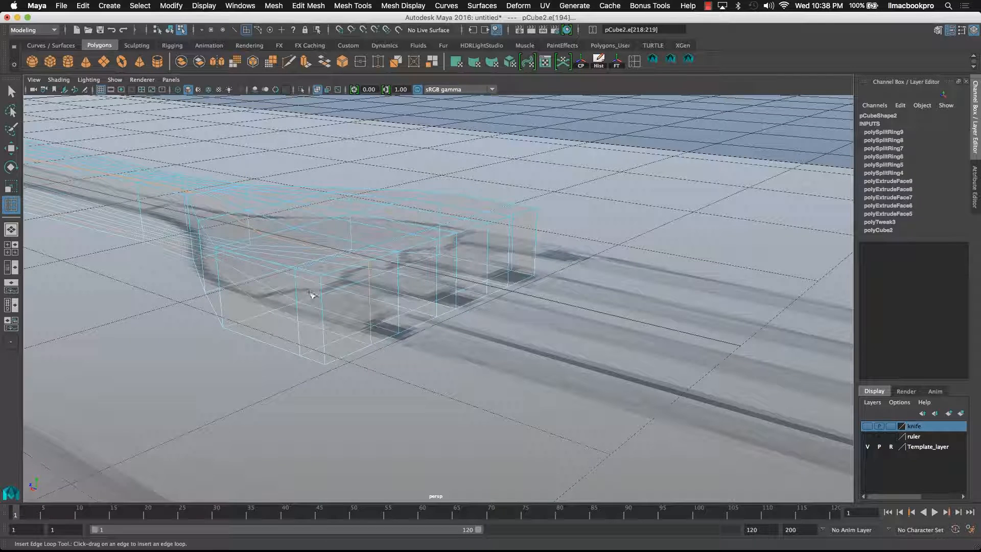
# - Select the four front faces of the fork head for the prongs
pyautogui.click(344, 312)
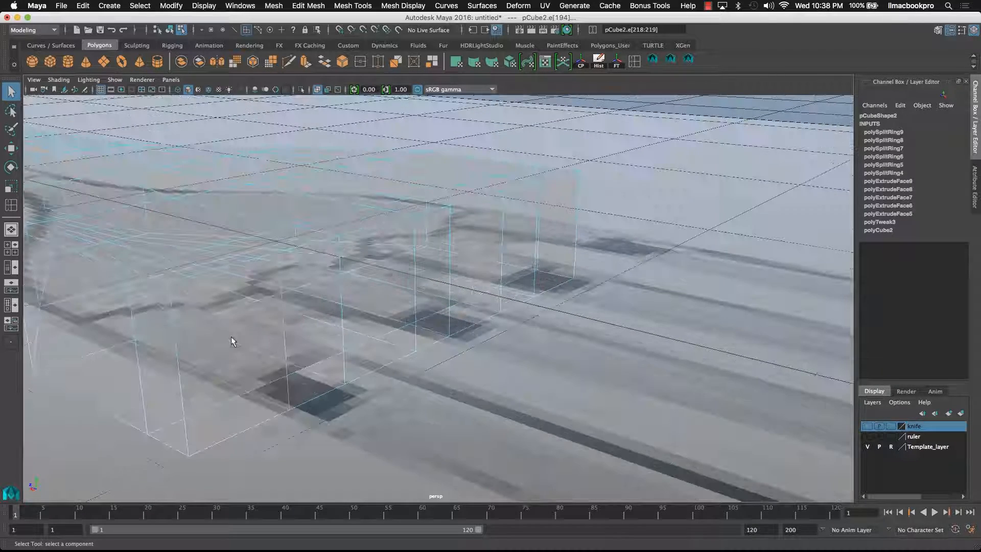
pyautogui.click(478, 251)
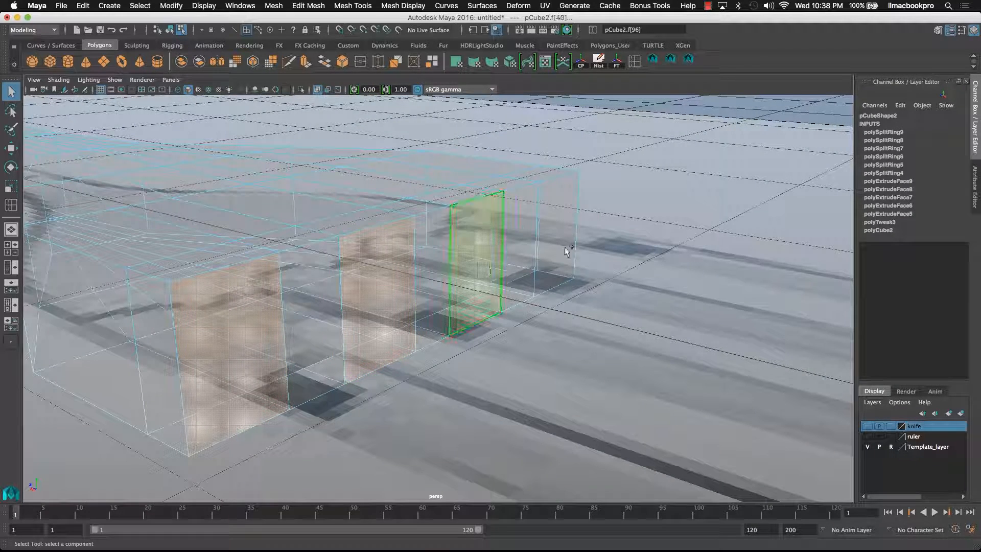
pyautogui.moveTo(562, 251); pyautogui.dragTo(401, 328)
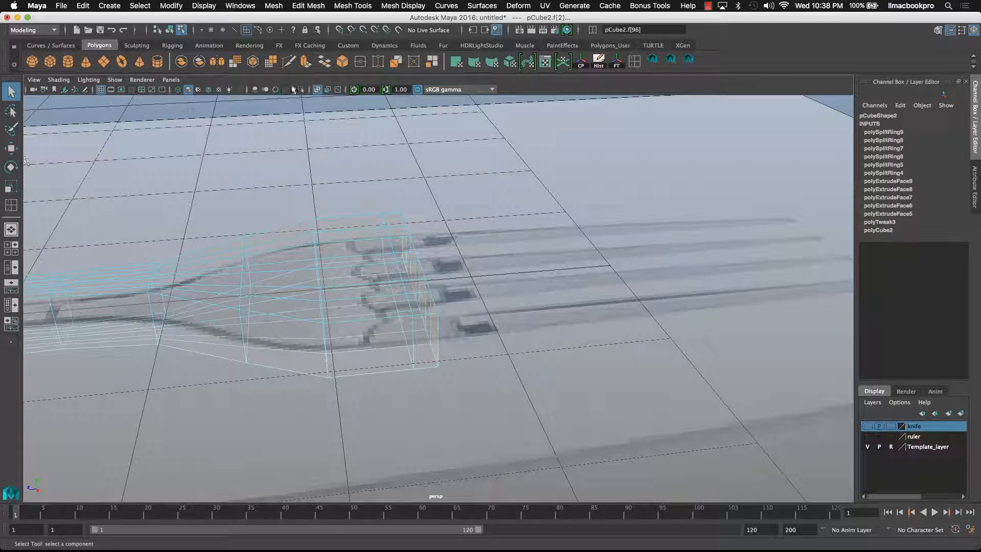
# - Extrude the four faces and pull them along Z to full prong length
pyautogui.click(425, 339)
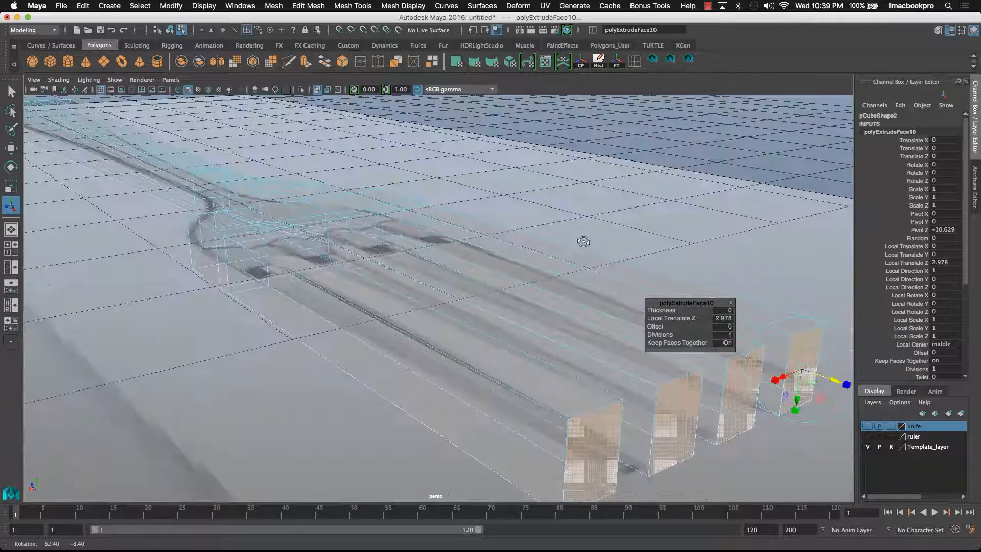
pyautogui.moveTo(581, 241); pyautogui.dragTo(444, 269)
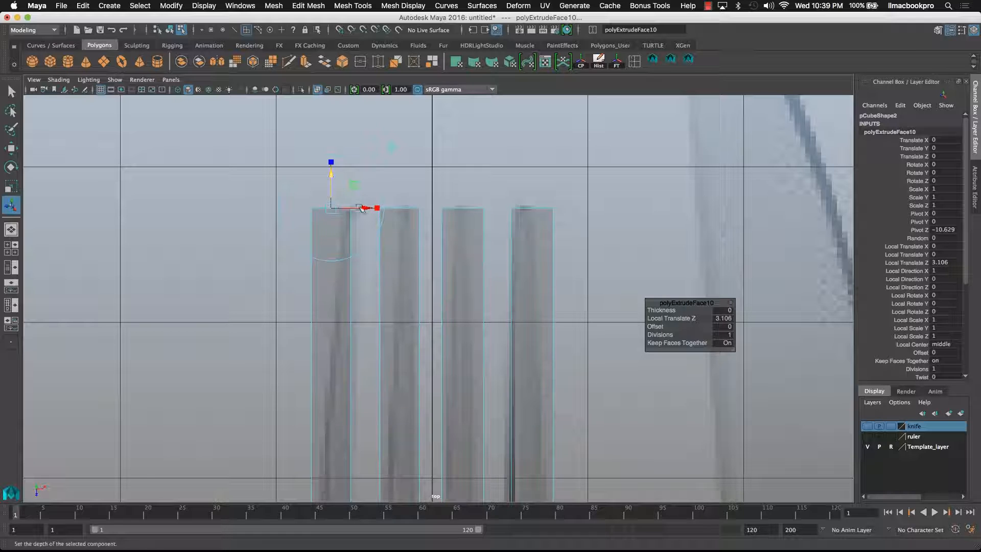
pyautogui.moveTo(375, 207); pyautogui.dragTo(360, 207)
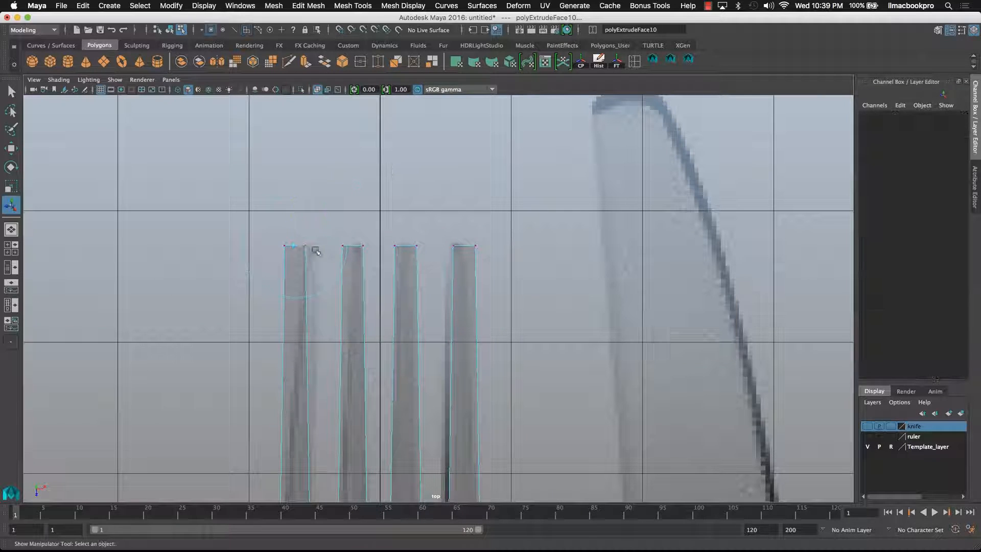
# - Select the prong tip vertices and scale them in X to taper the prongs
pyautogui.click(294, 246)
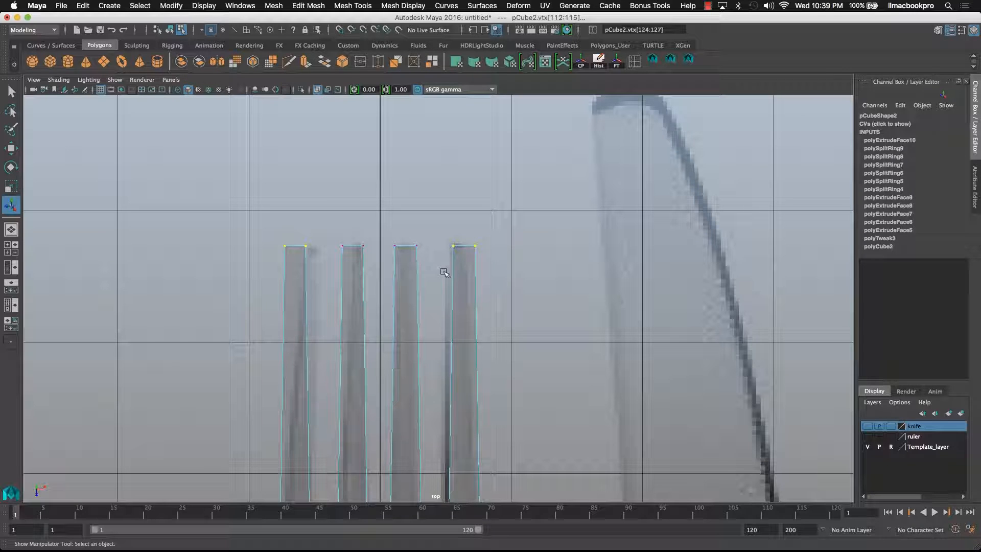
pyautogui.click(11, 185)
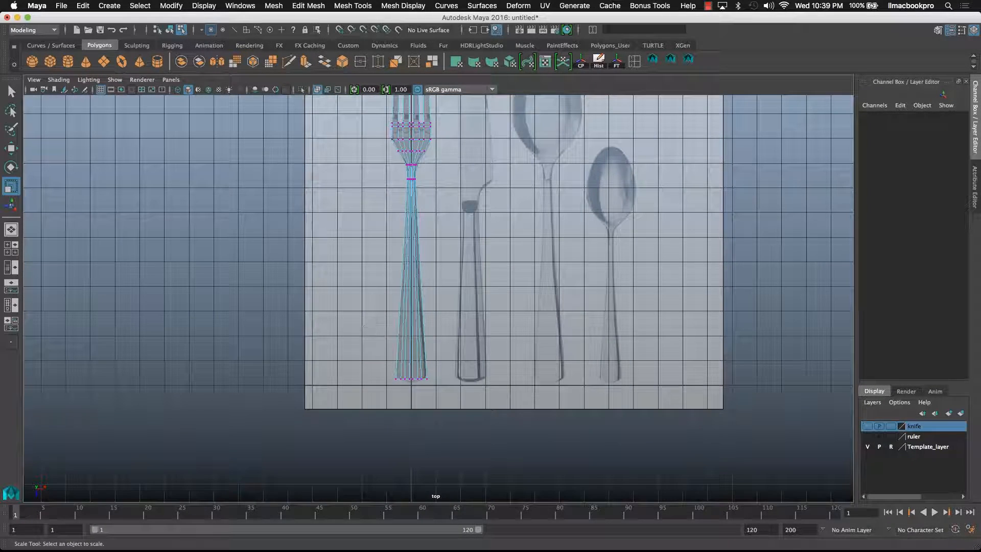
pyautogui.press('space')
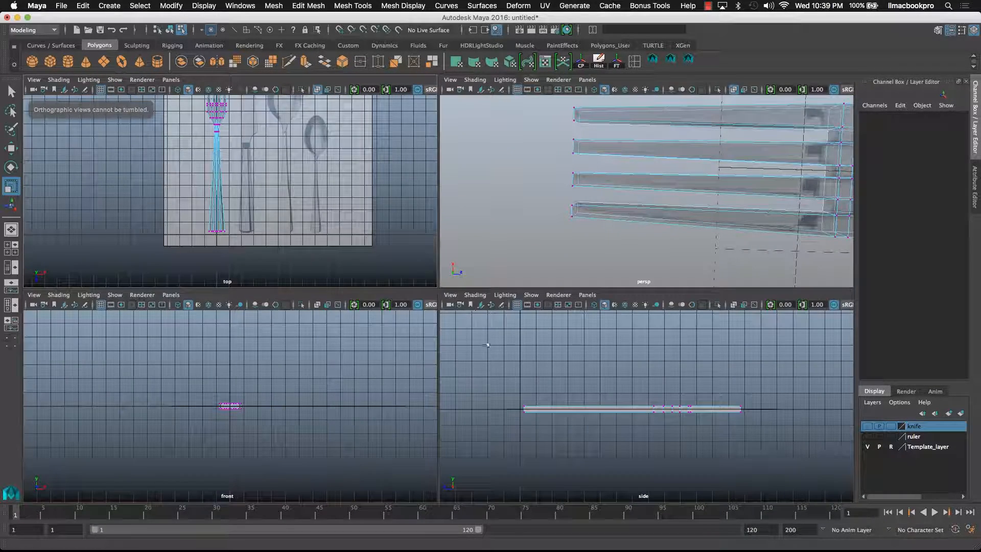
pyautogui.moveTo(339, 399)
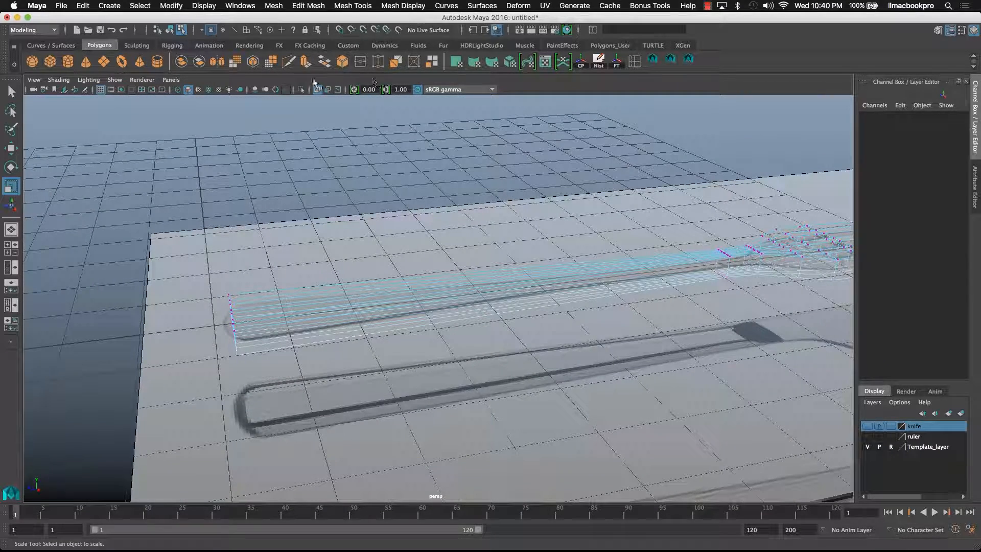
# - Insert two edge loops across the fork's neck and prong base
pyautogui.click(352, 6)
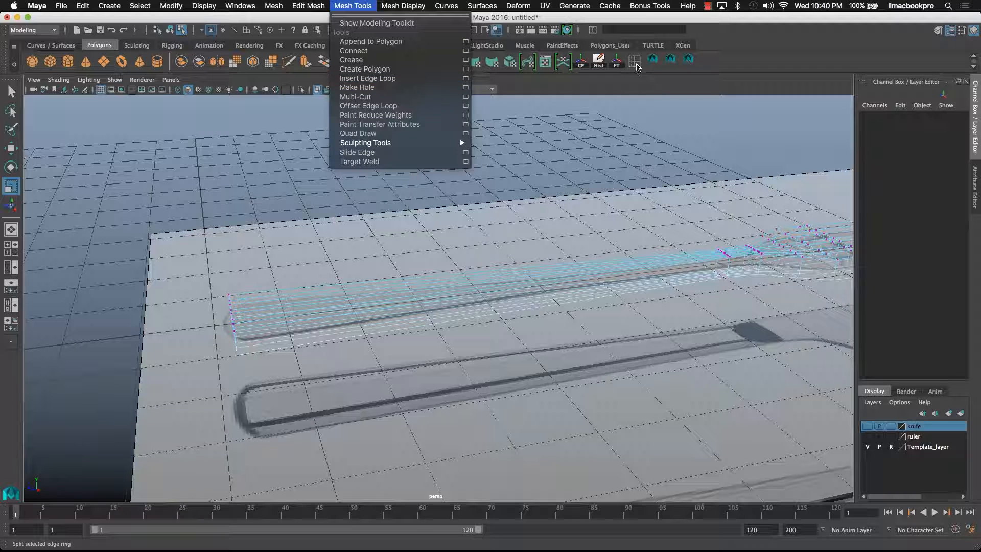
pyautogui.moveTo(367, 78)
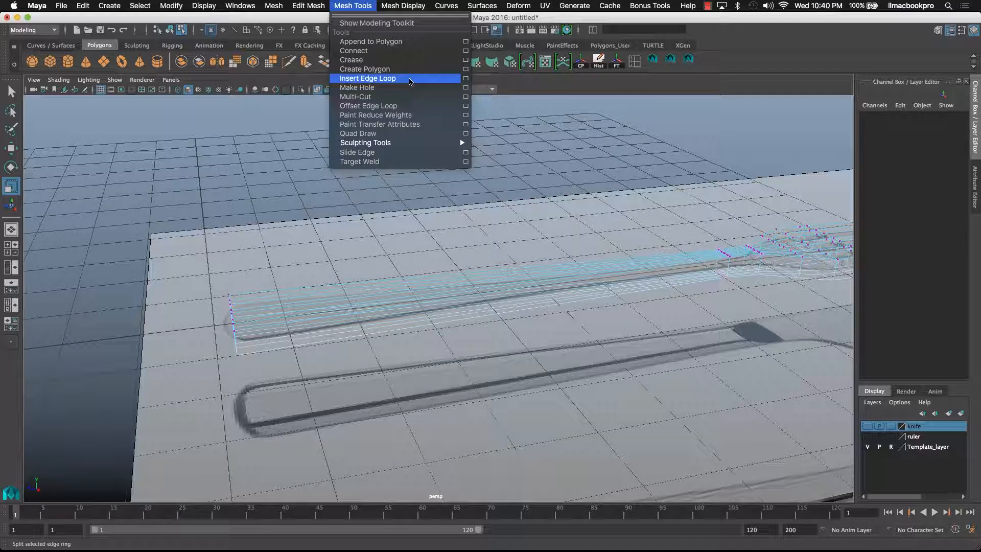
pyautogui.moveTo(392, 82)
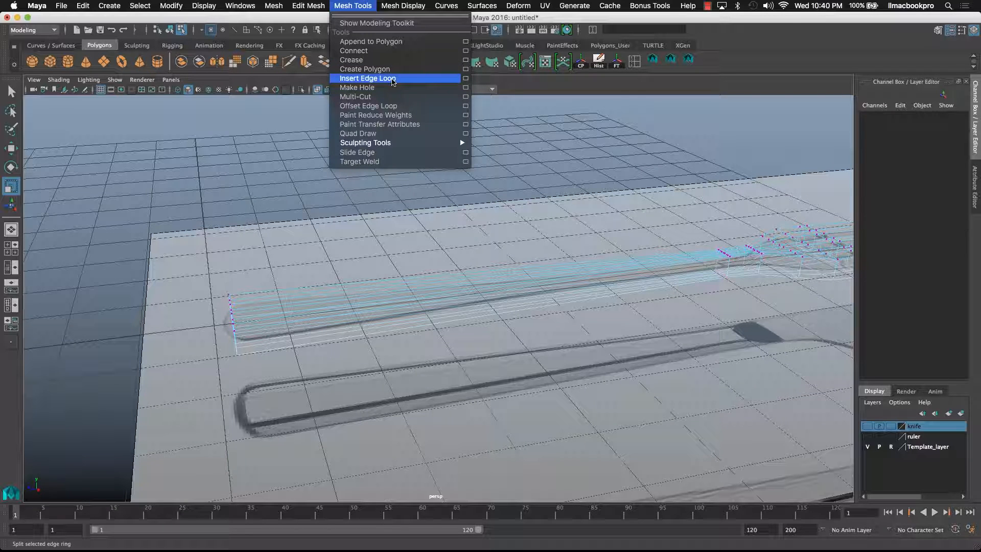
pyautogui.moveTo(356, 87)
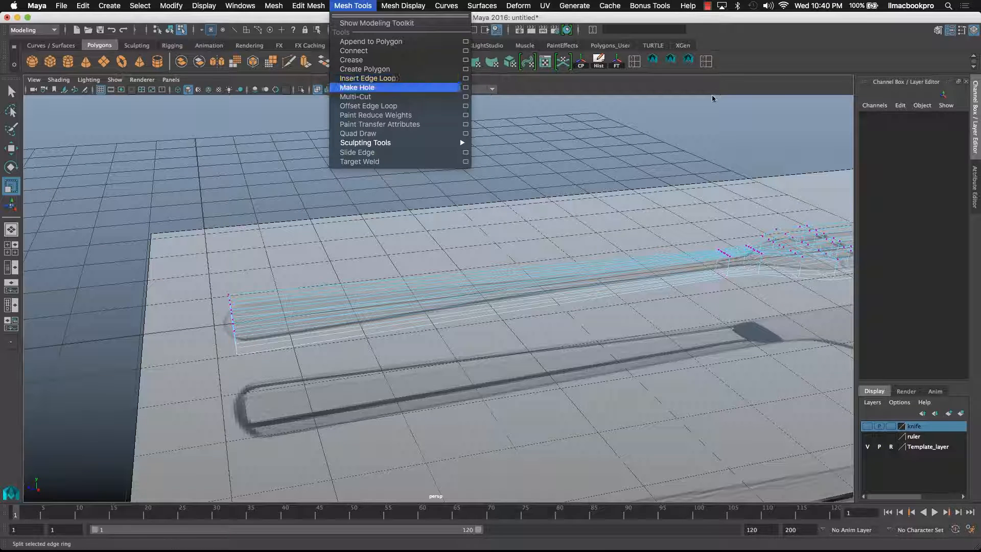
pyautogui.moveTo(367, 78)
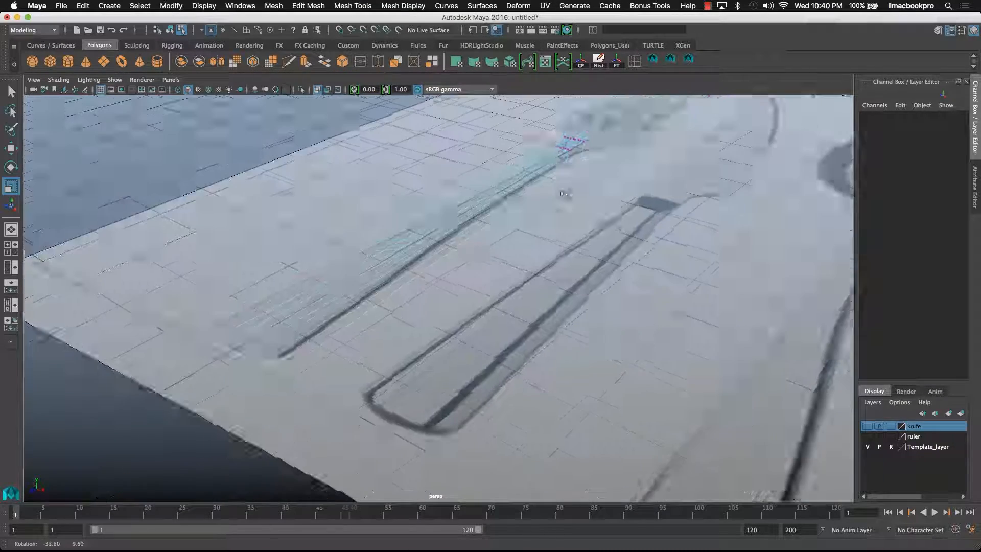
pyautogui.click(633, 59)
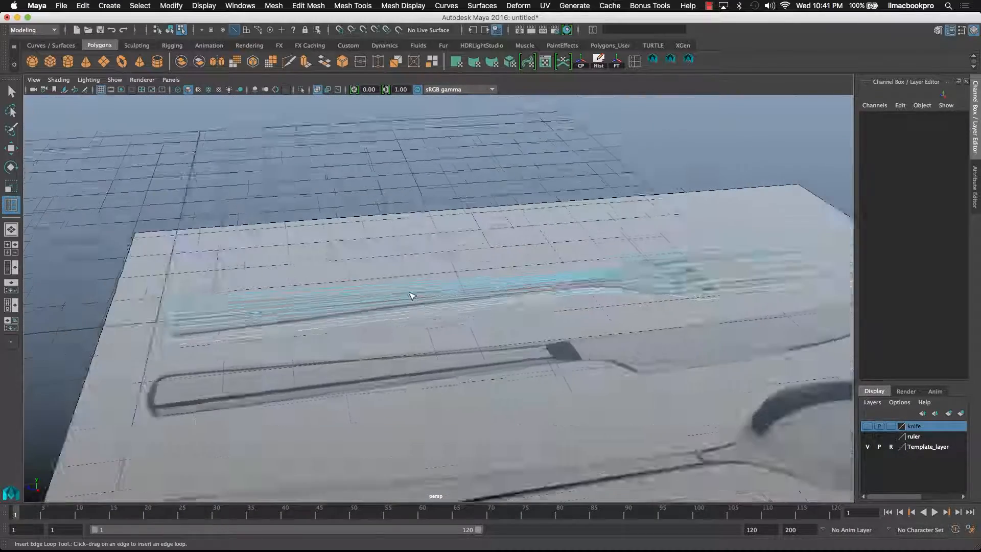
pyautogui.moveTo(412, 295); pyautogui.dragTo(477, 292)
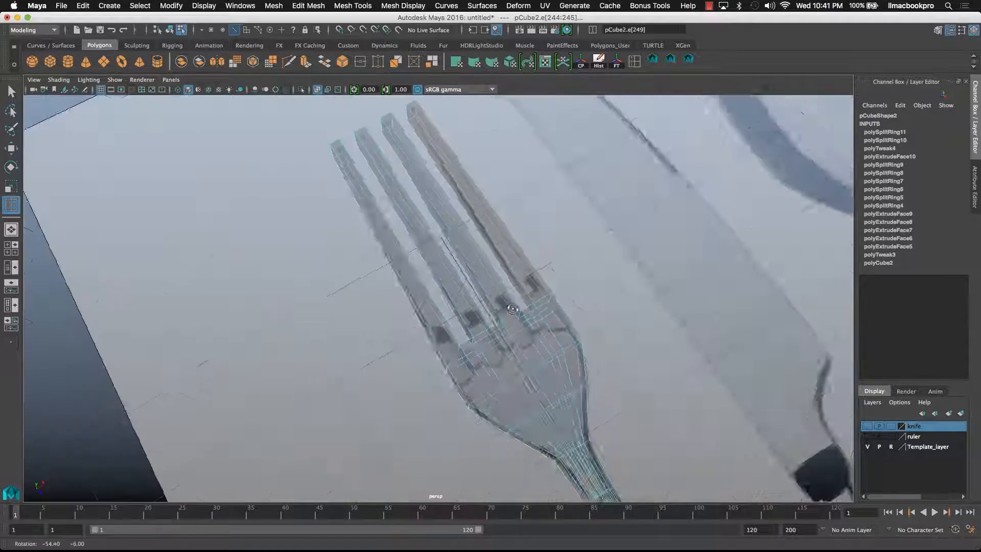
# - Add more edge loops across the prongs from a side view, then orbit to inspect them
pyautogui.moveTo(513, 307); pyautogui.dragTo(695, 305)
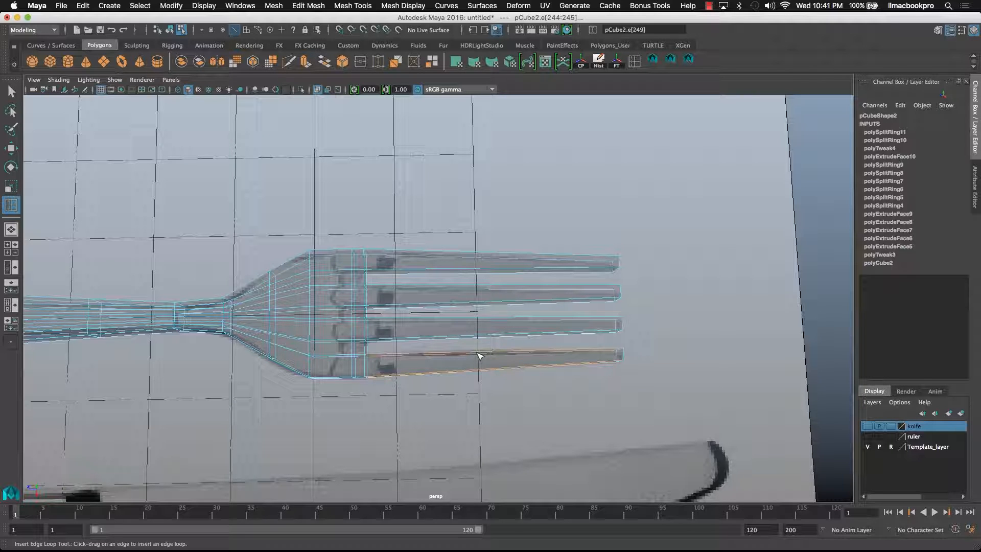
pyautogui.click(479, 356)
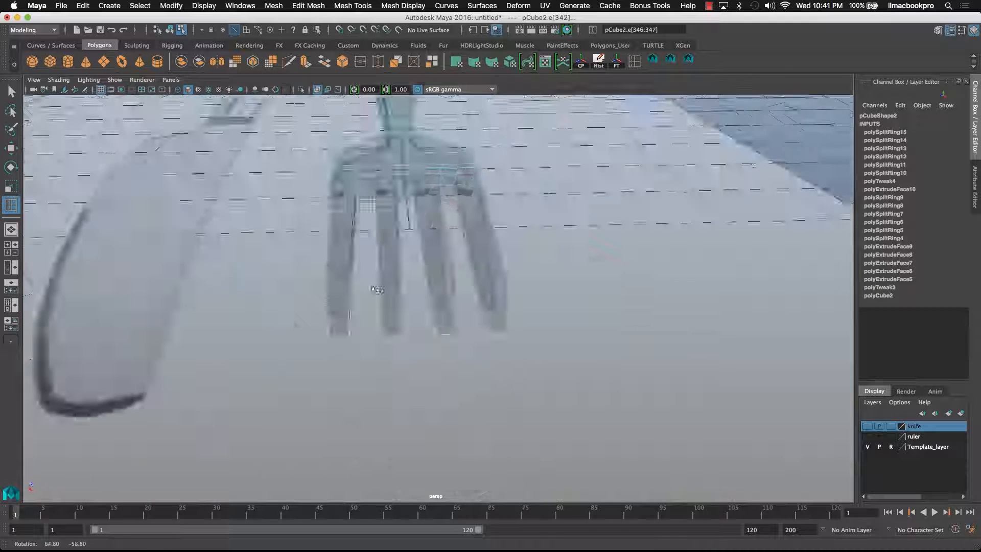
pyautogui.moveTo(438, 250); pyautogui.dragTo(463, 322)
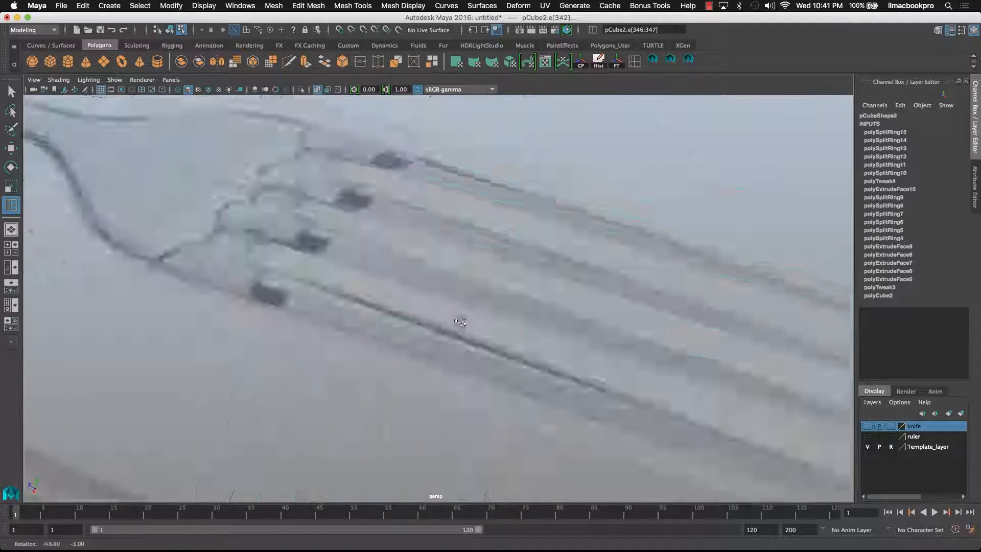
pyautogui.moveTo(462, 322); pyautogui.dragTo(403, 275)
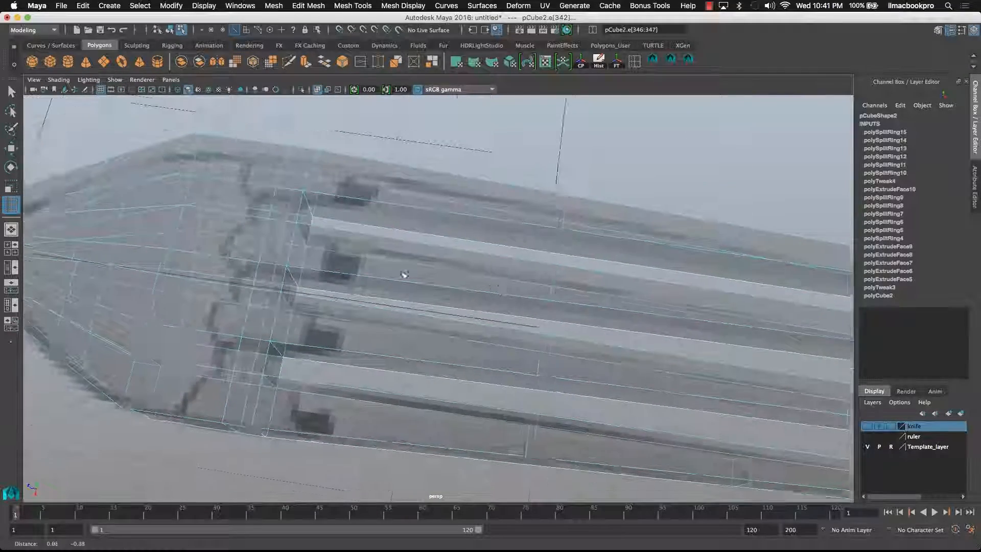
pyautogui.moveTo(404, 275); pyautogui.dragTo(419, 254)
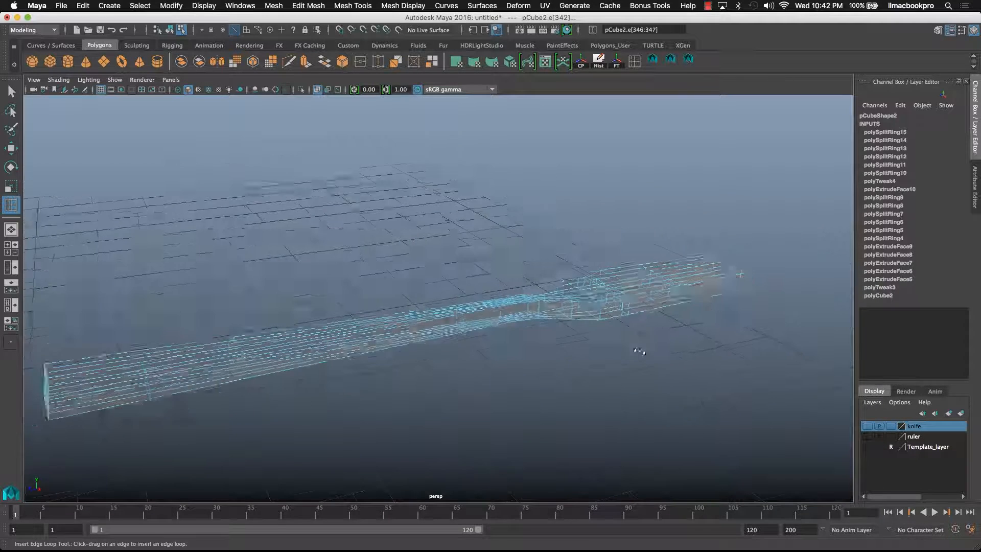
# - Scale the whole fork down in Y to about 0.788 to thin it
pyautogui.rightClick(463, 275)
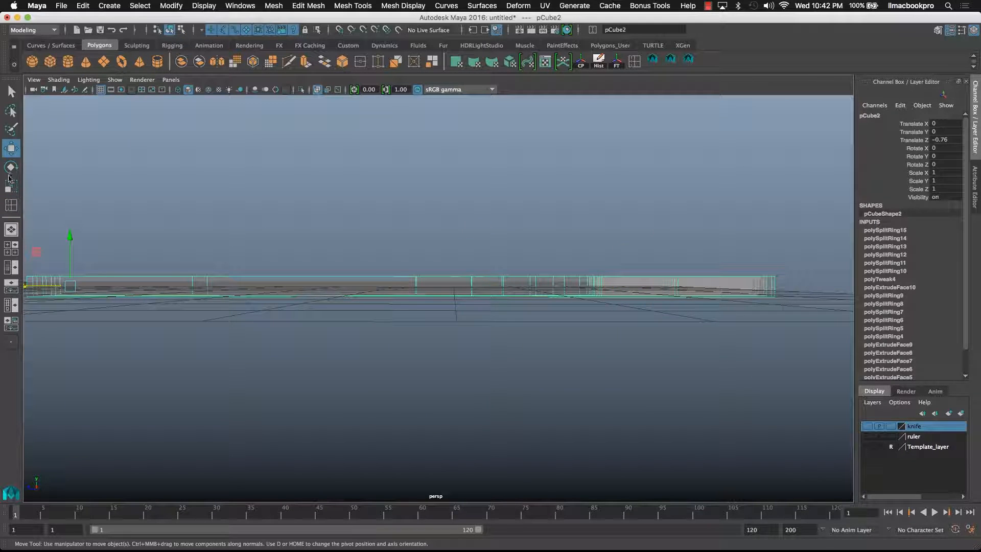
pyautogui.click(12, 186)
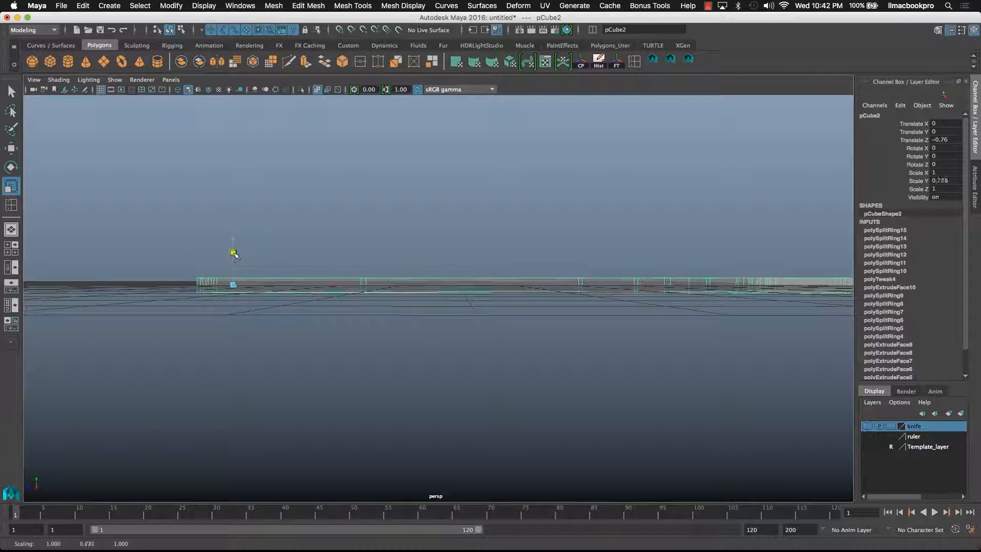
pyautogui.moveTo(233, 254); pyautogui.dragTo(209, 182)
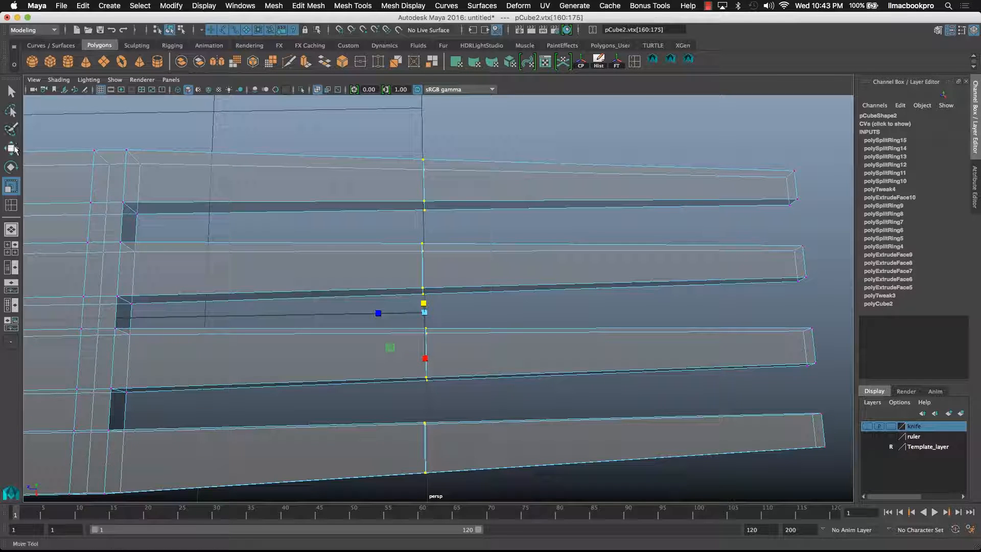
# - Slide the cross-prong vertex row toward the tips with Retain component spacing on
pyautogui.click(11, 148)
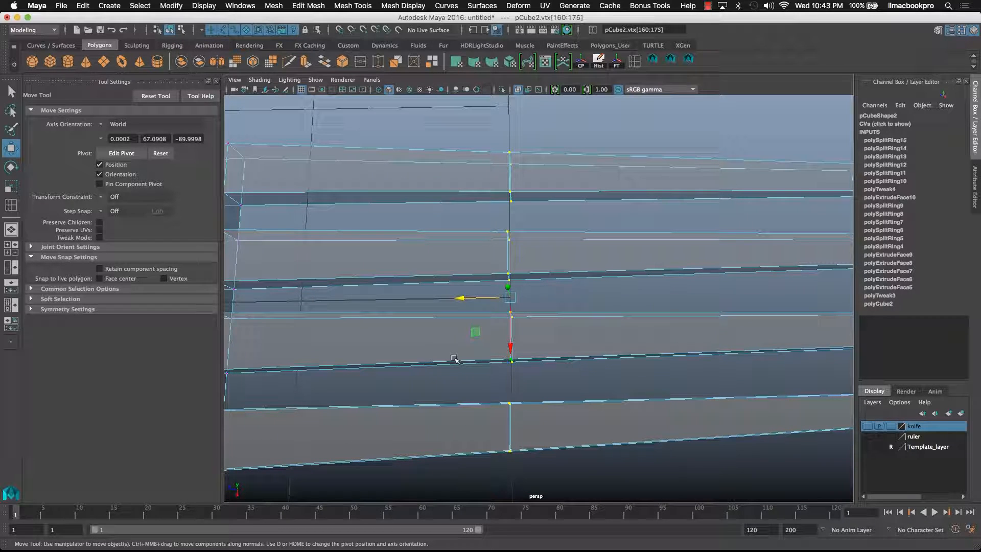
pyautogui.moveTo(510, 297); pyautogui.dragTo(300, 301)
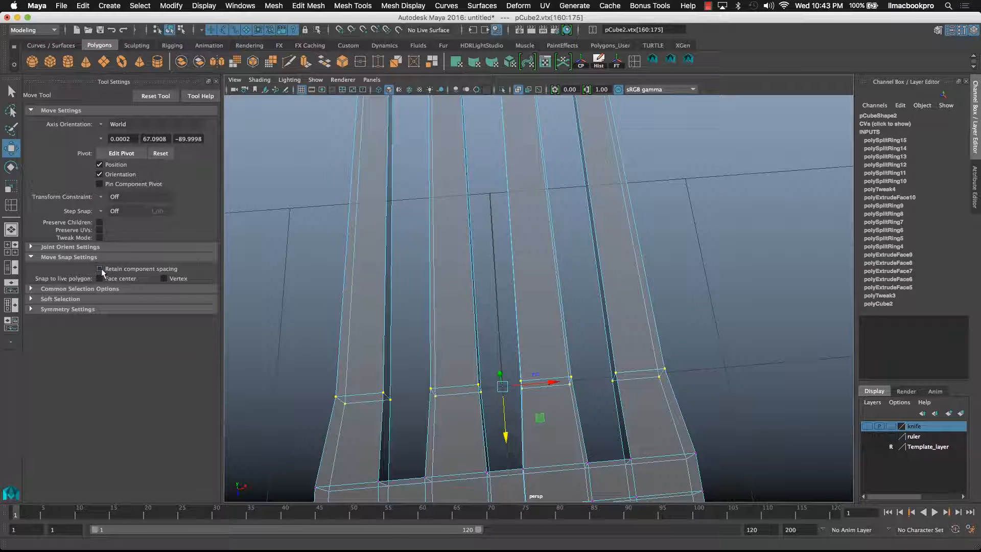
pyautogui.click(99, 269)
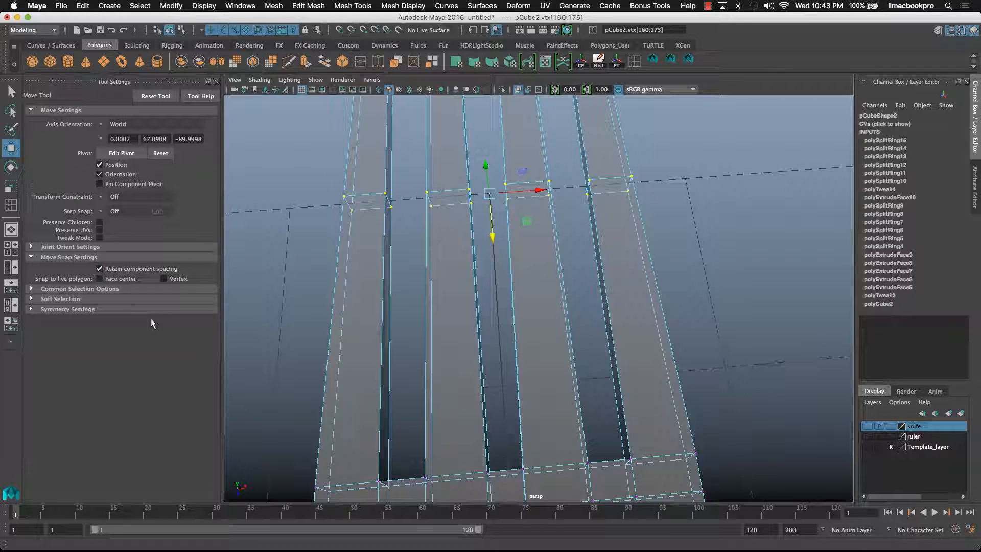
pyautogui.moveTo(501, 250); pyautogui.dragTo(462, 307)
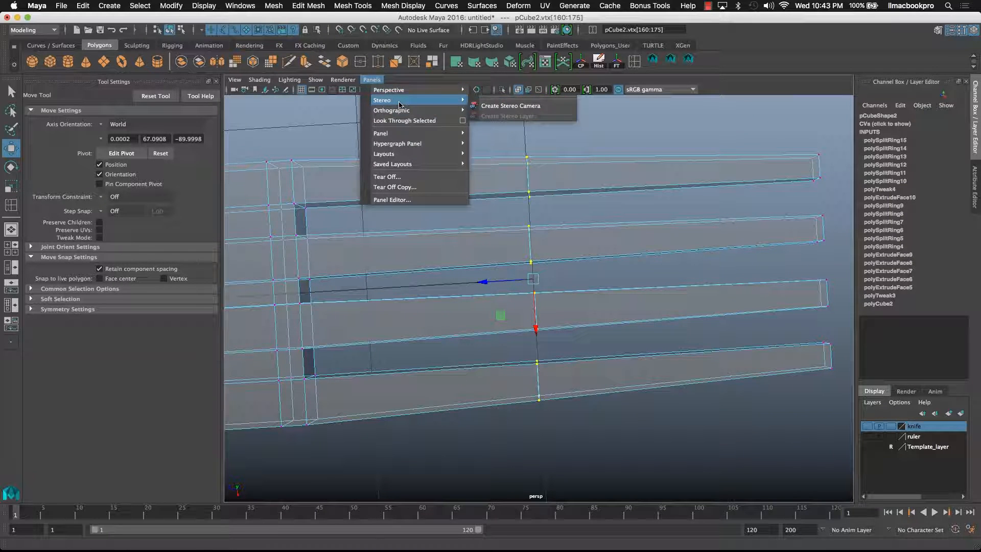
pyautogui.moveTo(392, 110)
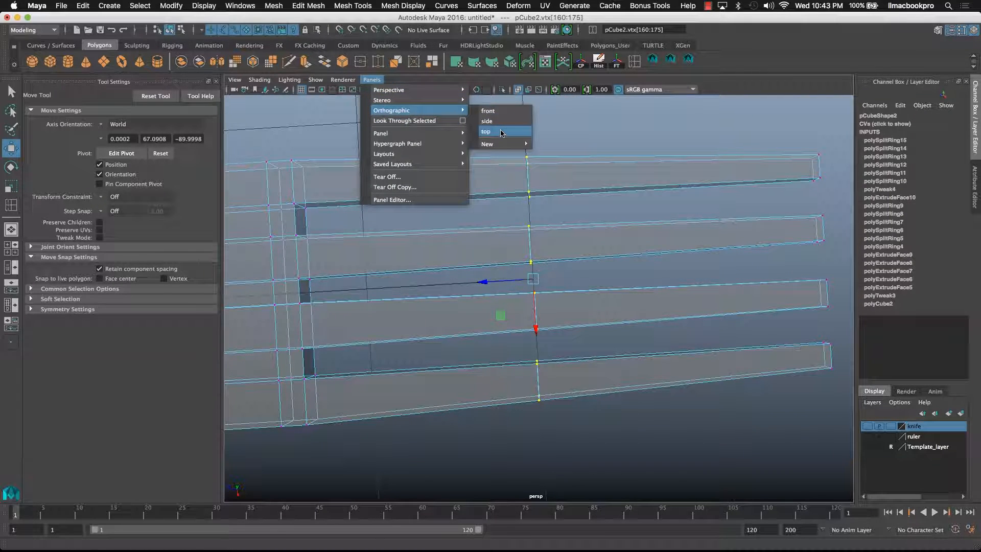
# - In top view, turn off Retain component spacing and reposition the vertex row
pyautogui.click(487, 132)
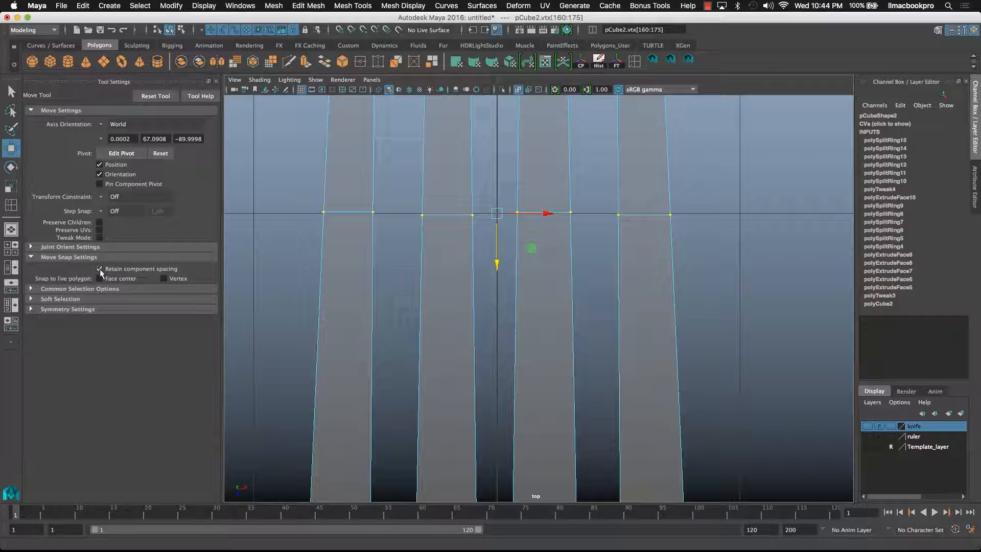
pyautogui.click(99, 269)
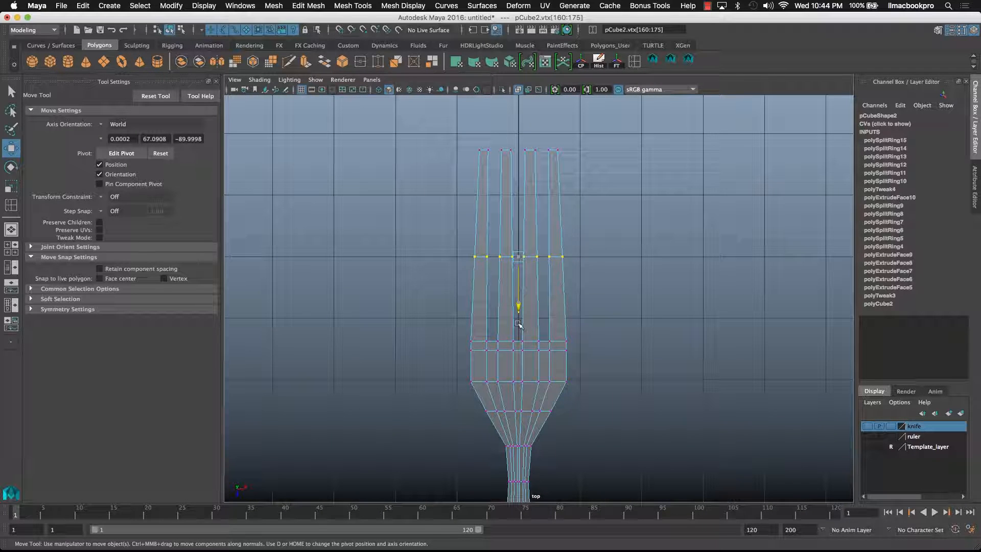
pyautogui.moveTo(518, 322); pyautogui.dragTo(518, 306)
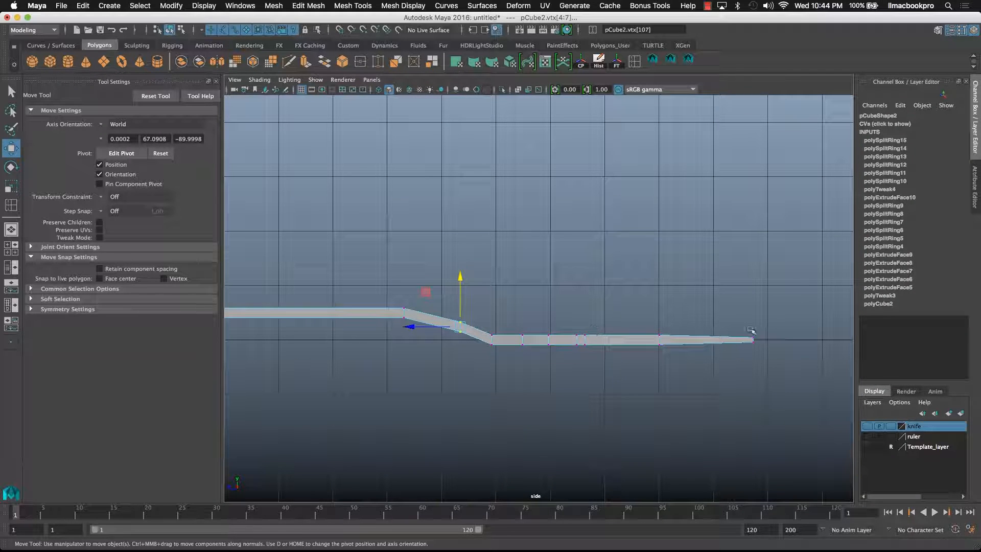
# - Move vertex groups in side view to dip the neck and raise the handle end
pyautogui.moveTo(573, 306); pyautogui.dragTo(753, 328)
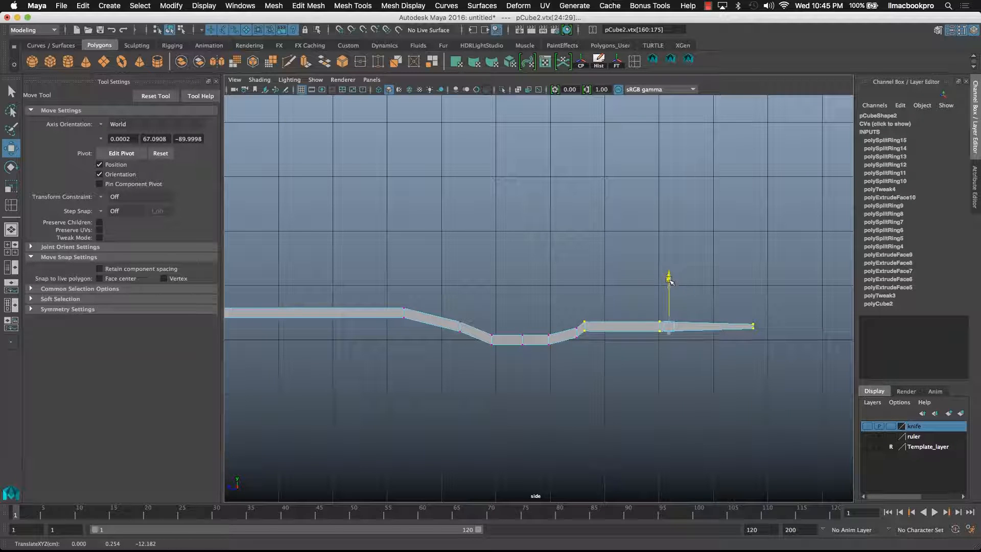
pyautogui.click(653, 274)
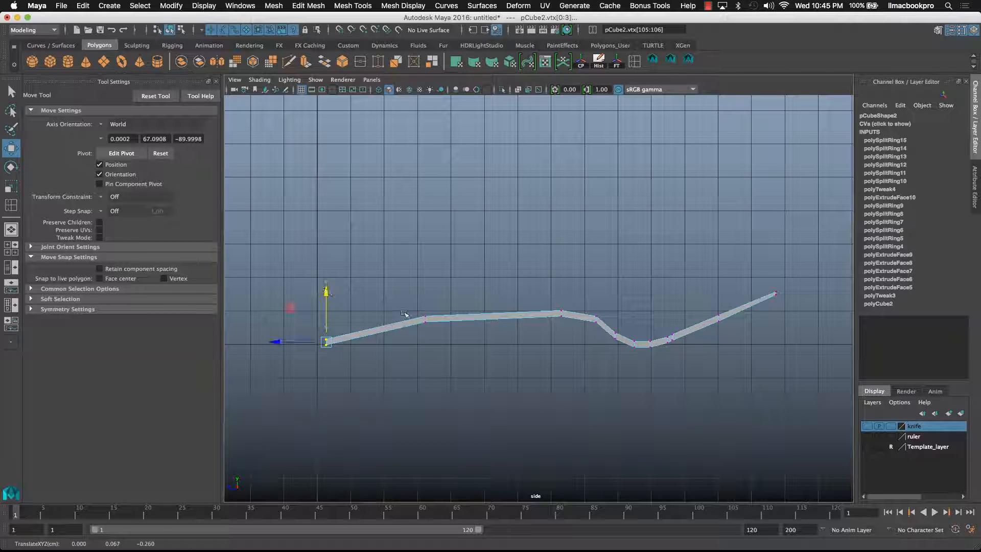
pyautogui.moveTo(326, 342); pyautogui.dragTo(425, 319)
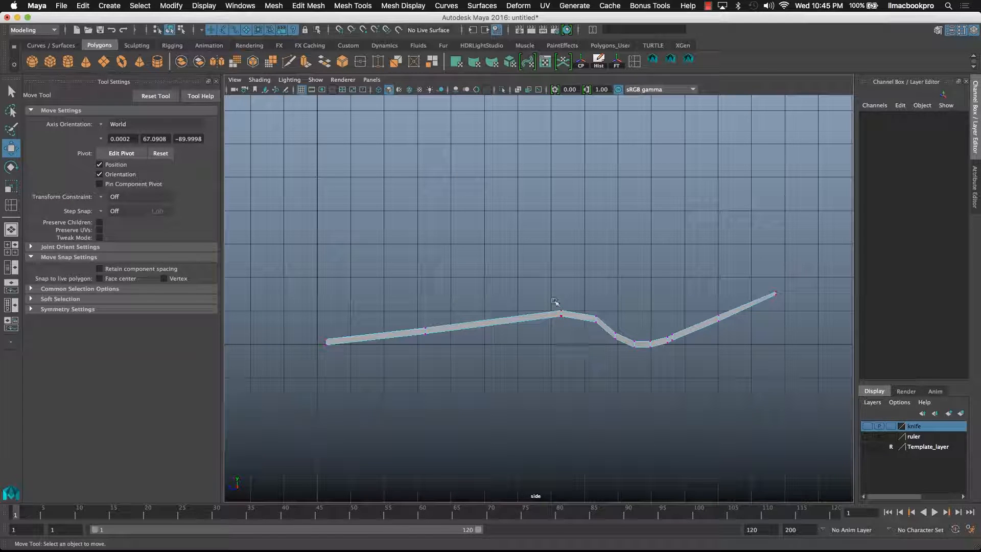
# - Clear the selection and return to the four-view layout
pyautogui.click(560, 315)
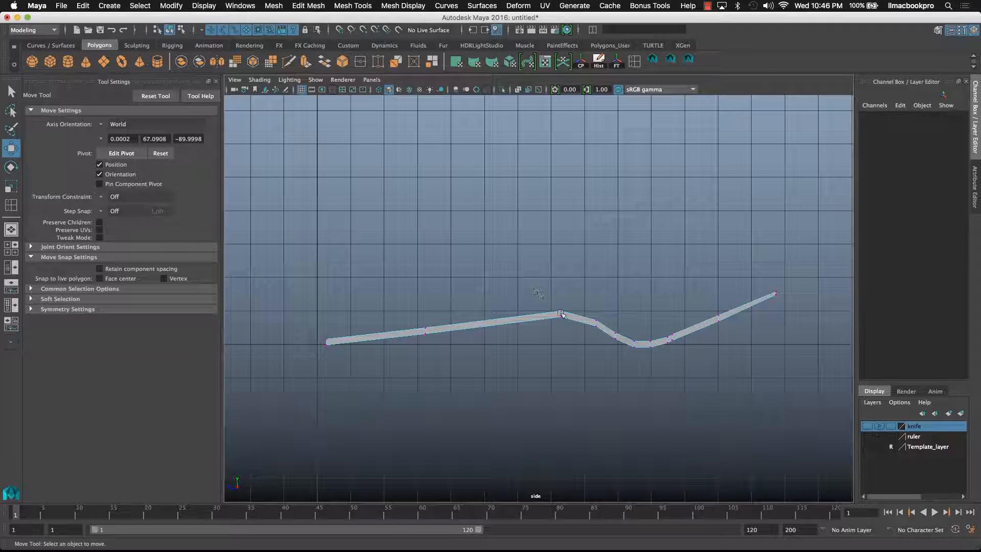
pyautogui.click(561, 313)
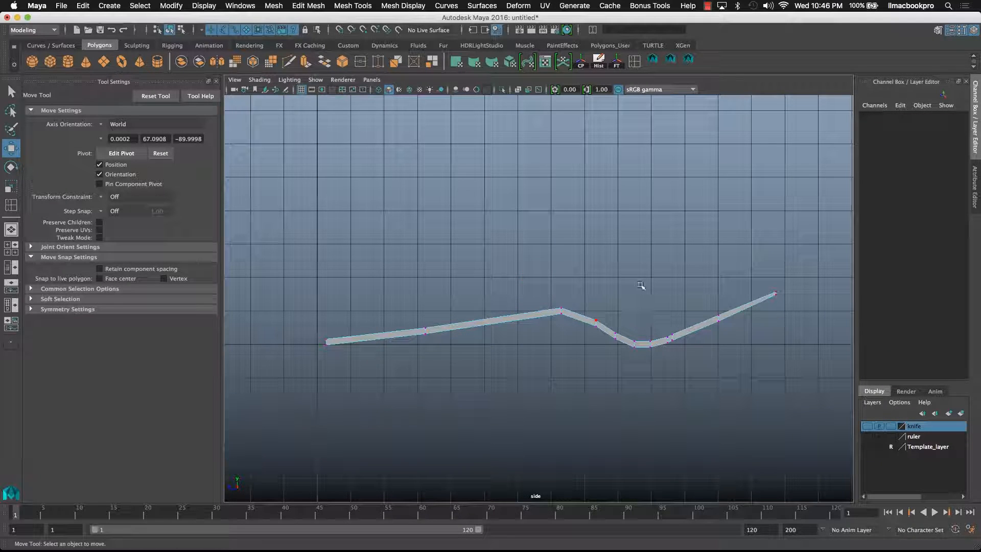
pyautogui.press('space')
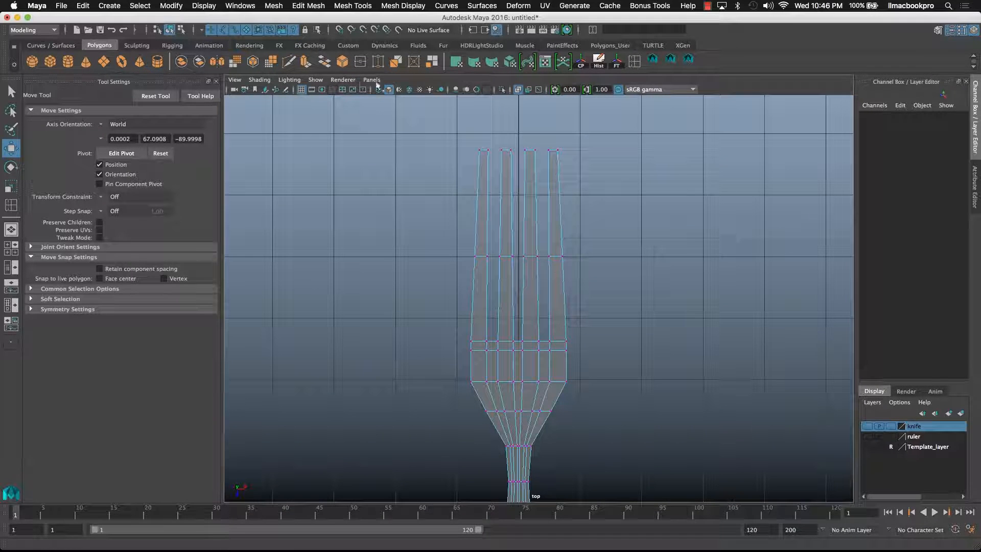
# - In the perspective view, select a handle vertex ring and ready it for rotation to deepen the bend
pyautogui.click(371, 79)
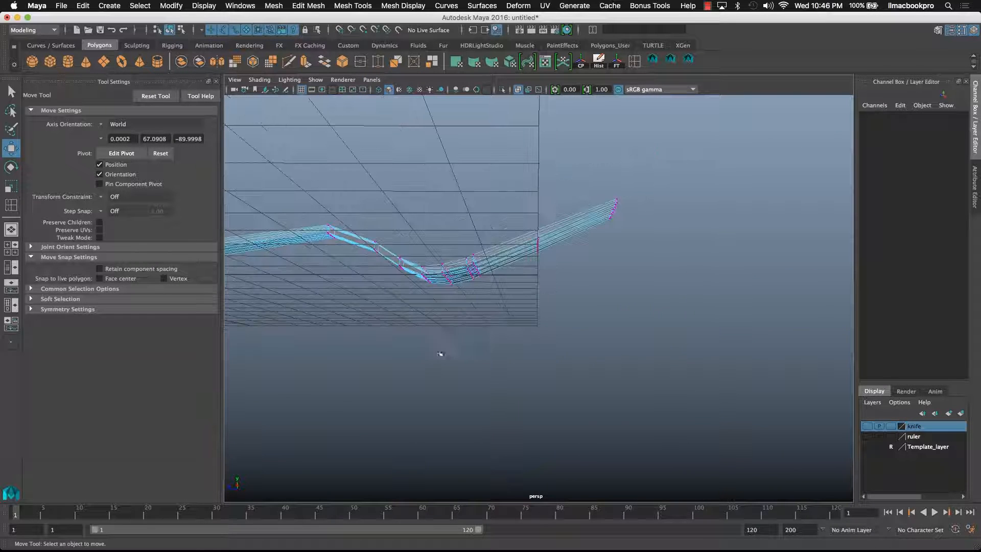
pyautogui.moveTo(438, 354); pyautogui.dragTo(525, 312)
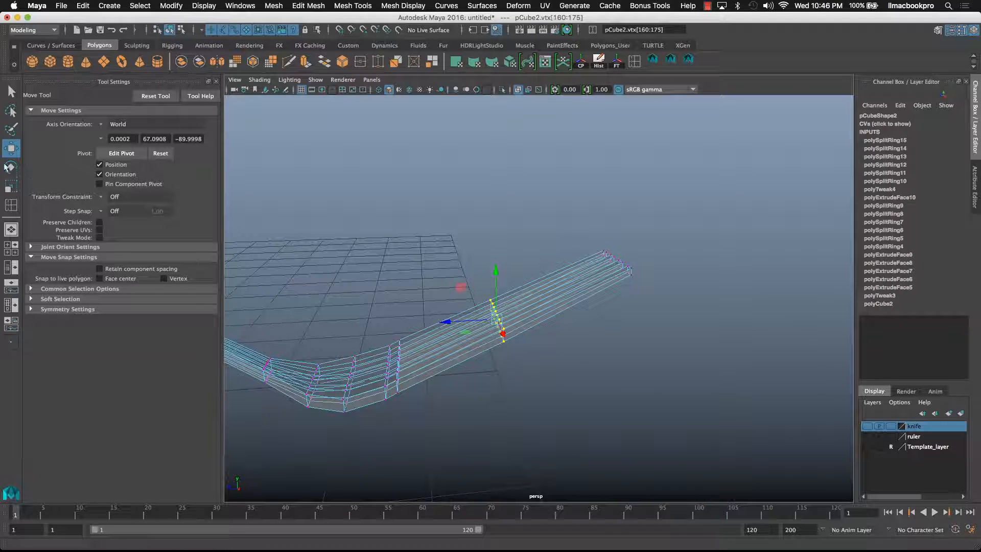
pyautogui.click(11, 168)
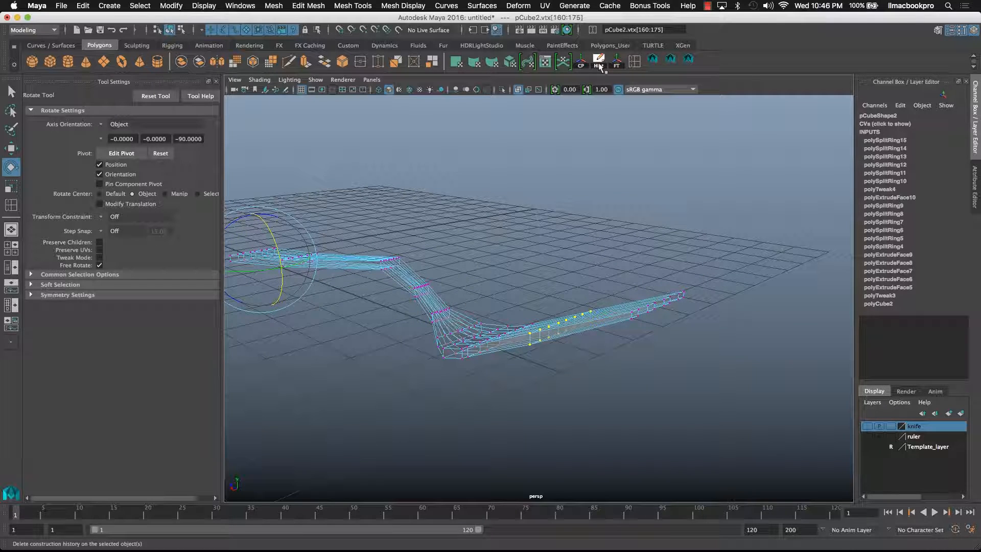
# - Centre the pivot on the selected vertices via Modify, then tilt the handle's end ring upward
pyautogui.click(171, 6)
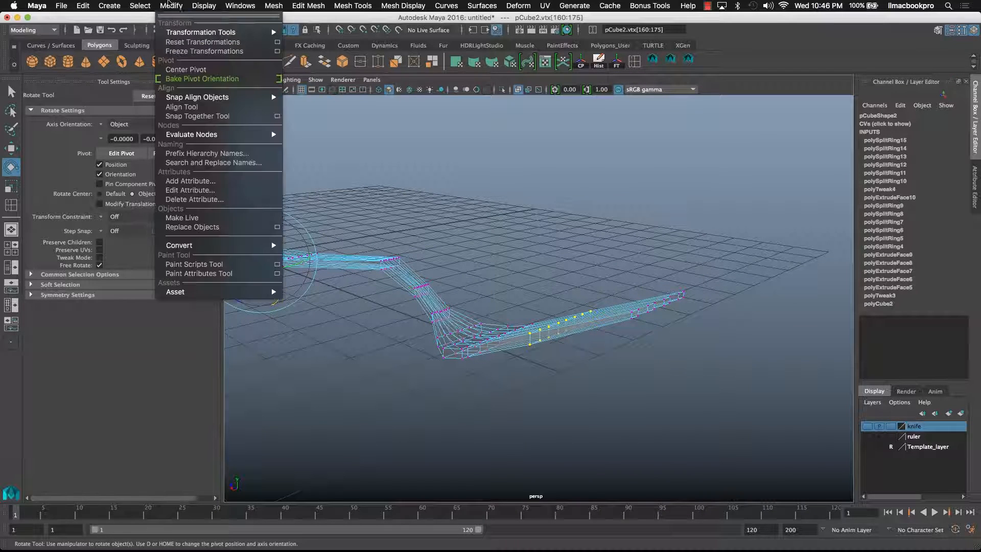
pyautogui.click(140, 7)
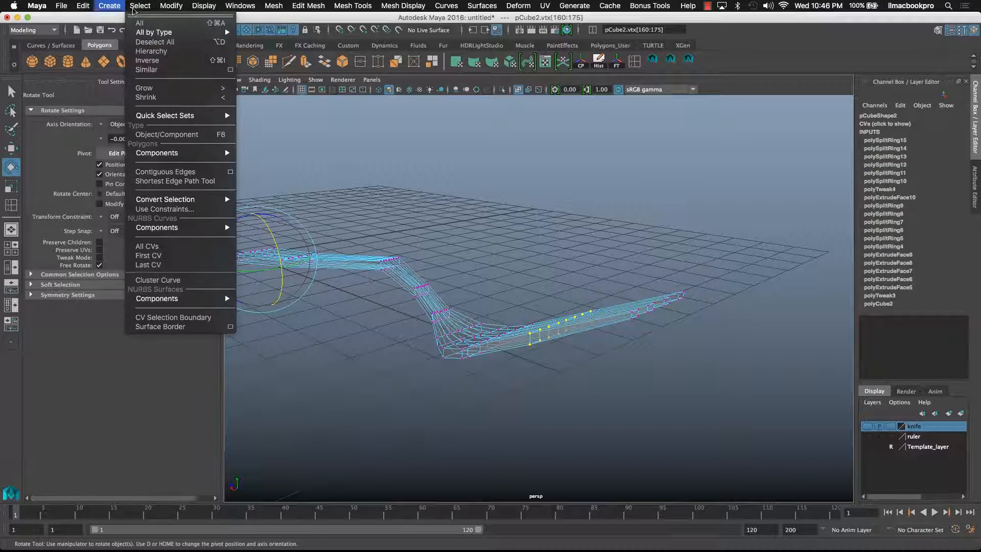
pyautogui.click(170, 6)
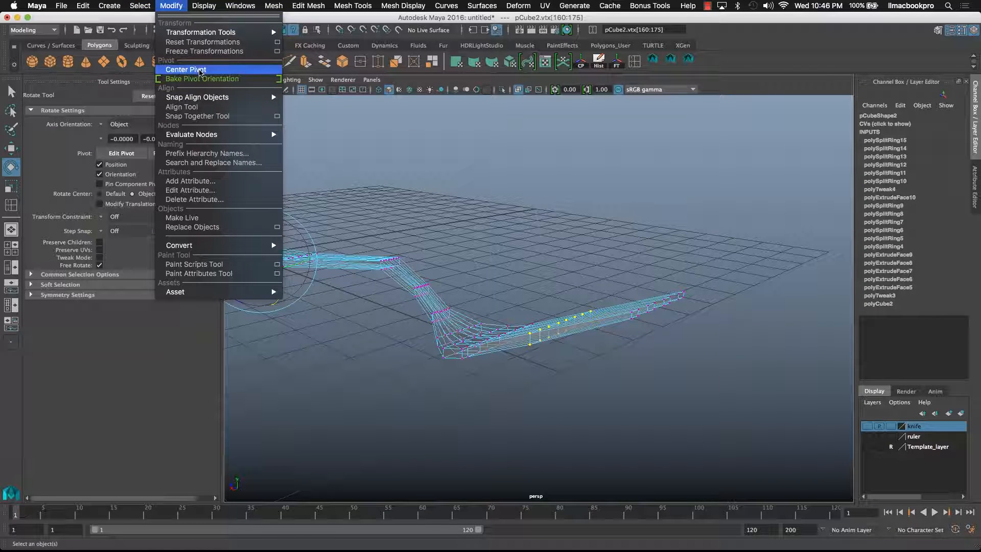
pyautogui.click(186, 69)
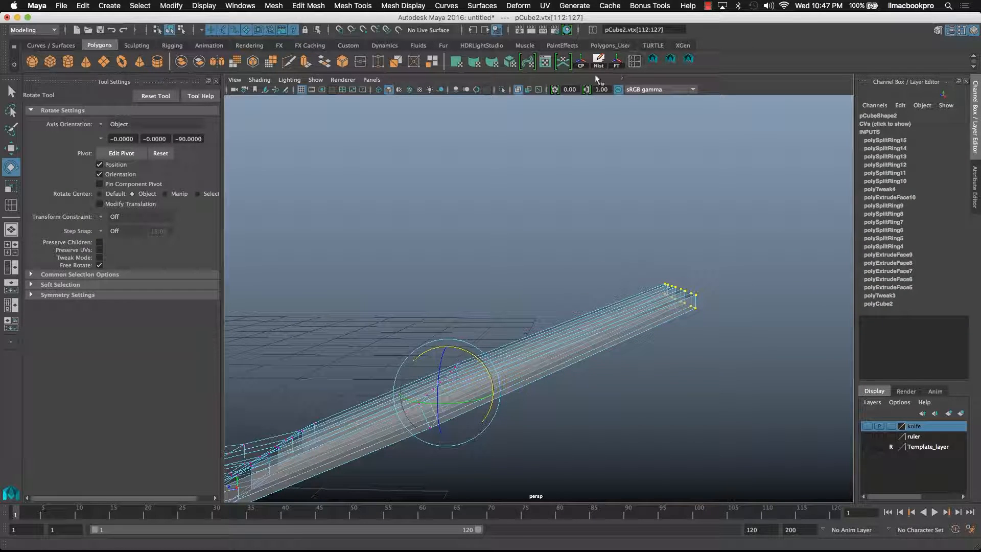
pyautogui.moveTo(580, 63)
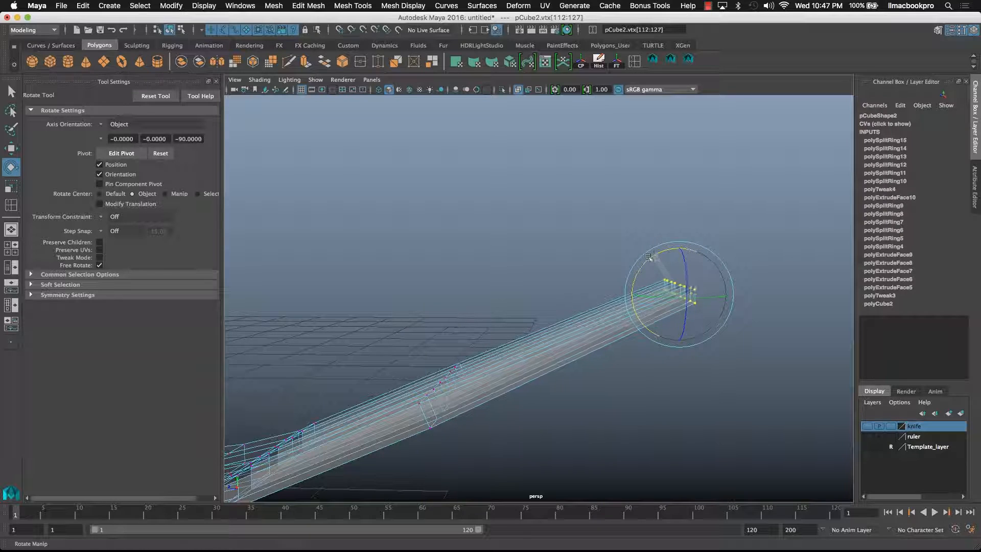
pyautogui.moveTo(651, 255); pyautogui.dragTo(642, 264)
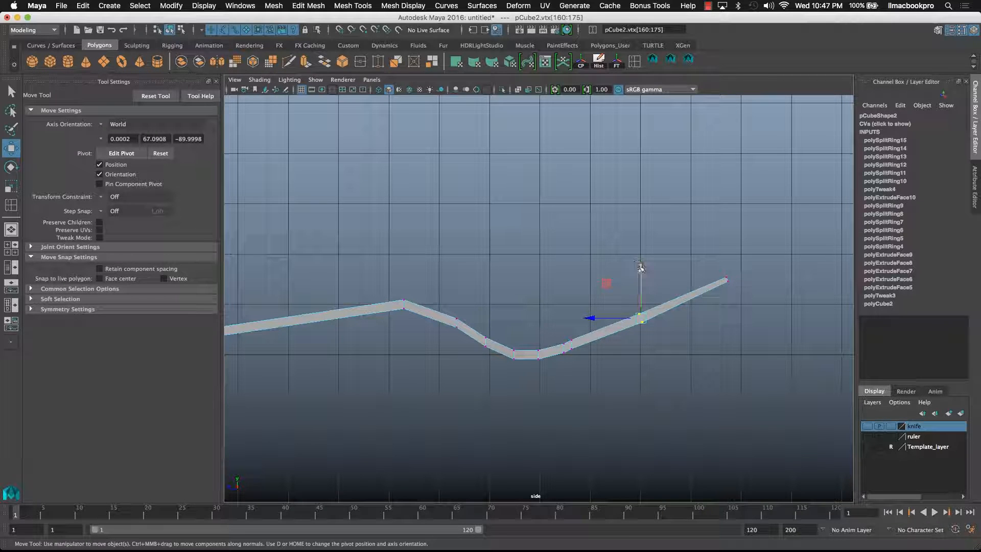
# - Reposition the handle's end vertices and rotate the bend's vertex ring to soften the curve
pyautogui.moveTo(639, 315); pyautogui.dragTo(725, 280)
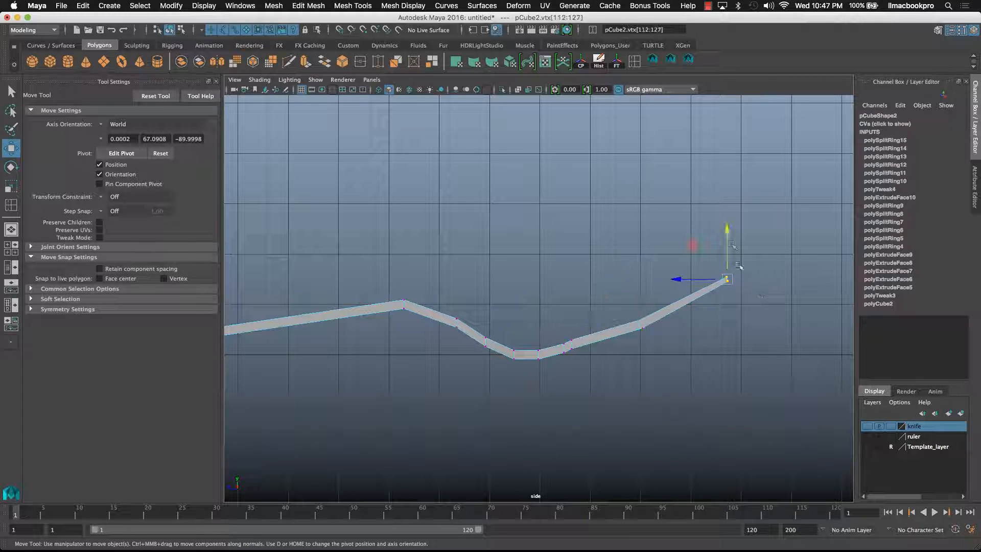
pyautogui.moveTo(725, 278); pyautogui.dragTo(725, 292)
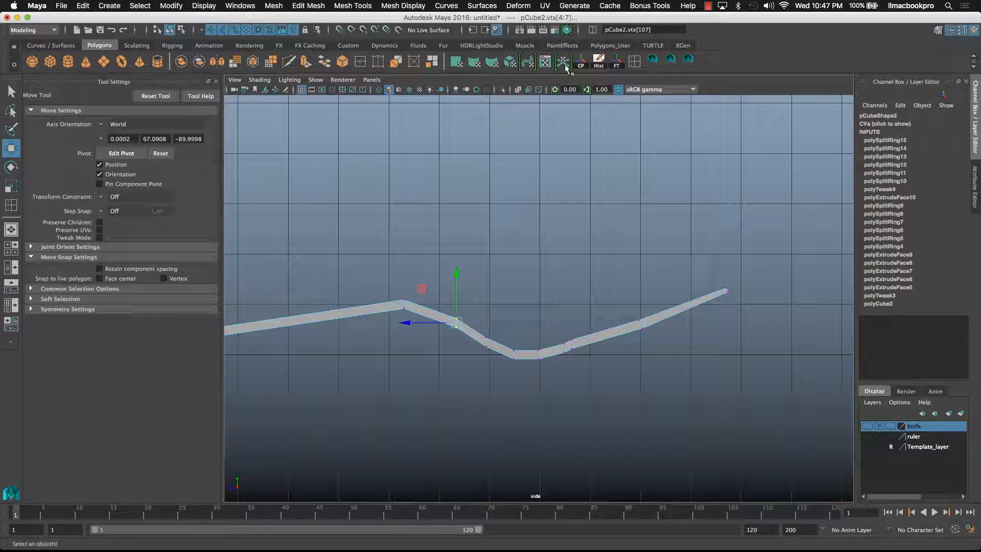
pyautogui.click(11, 185)
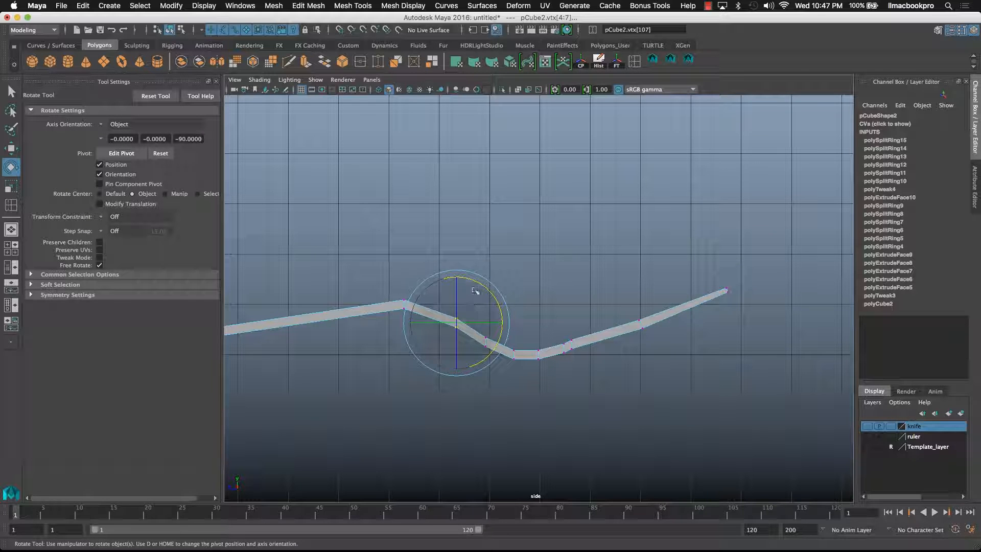
pyautogui.moveTo(456, 278); pyautogui.dragTo(491, 297)
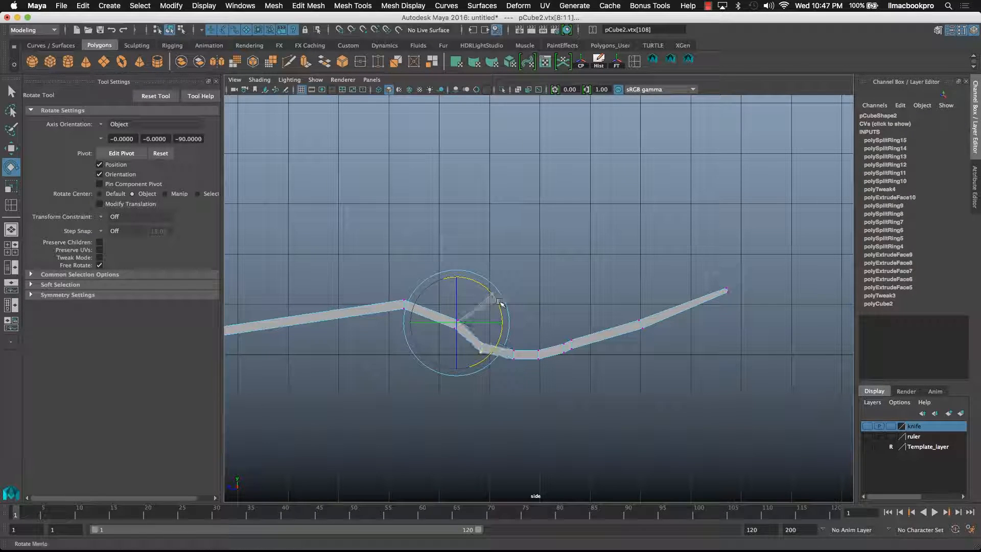
pyautogui.moveTo(497, 303); pyautogui.dragTo(484, 345)
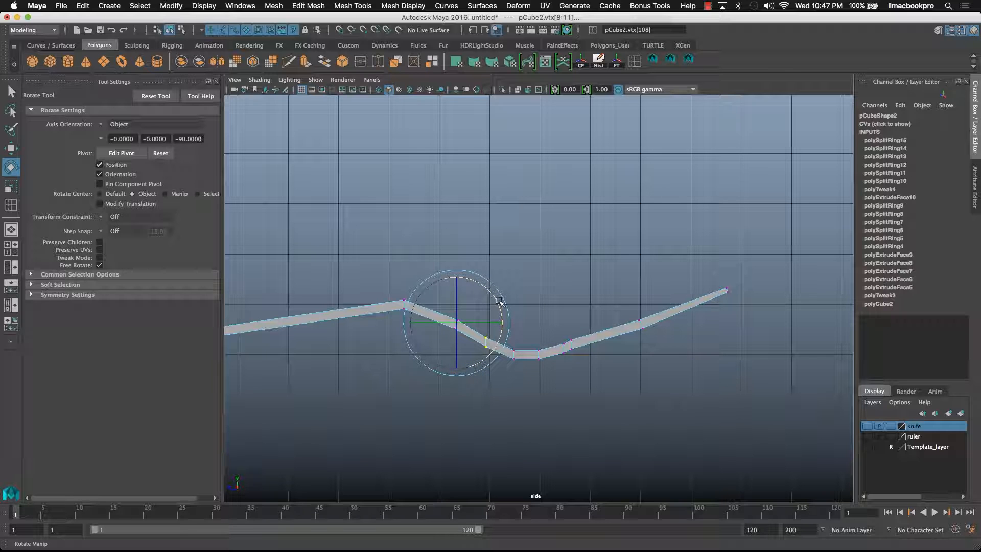
pyautogui.moveTo(501, 302); pyautogui.dragTo(505, 312)
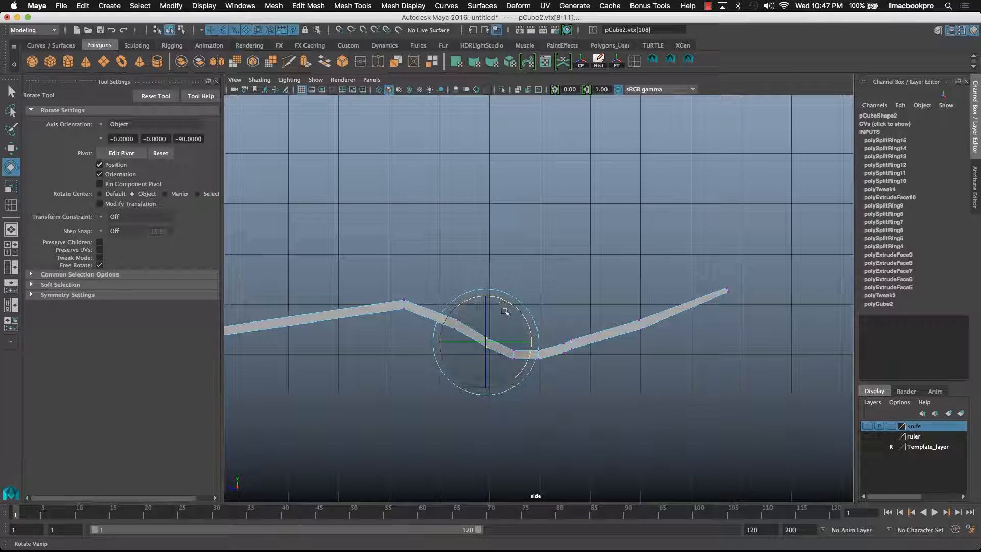
pyautogui.moveTo(505, 311); pyautogui.dragTo(524, 297)
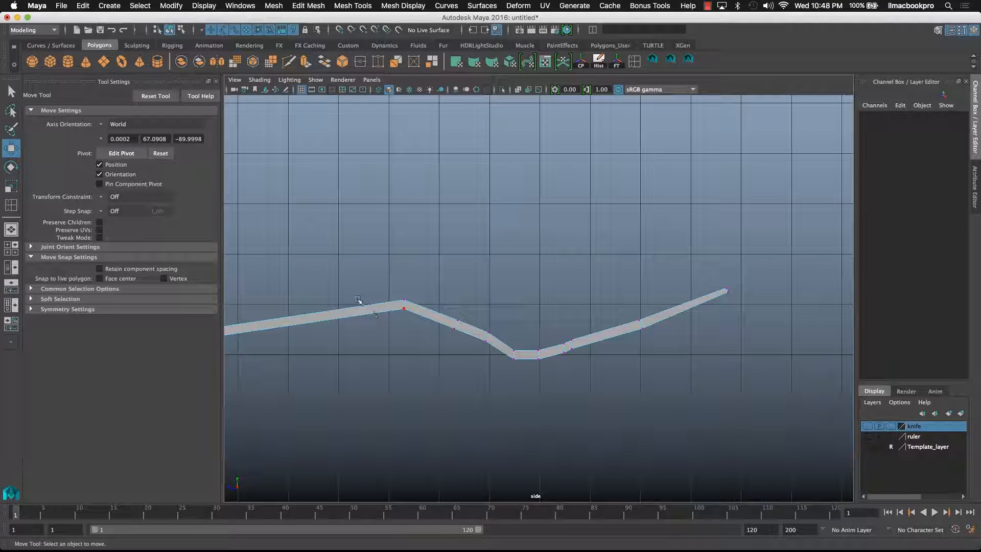
# - Raise the lower bend vertices and nudge individual profile vertices so the dip rises smoothly toward the prongs
pyautogui.moveTo(357, 299); pyautogui.dragTo(477, 350)
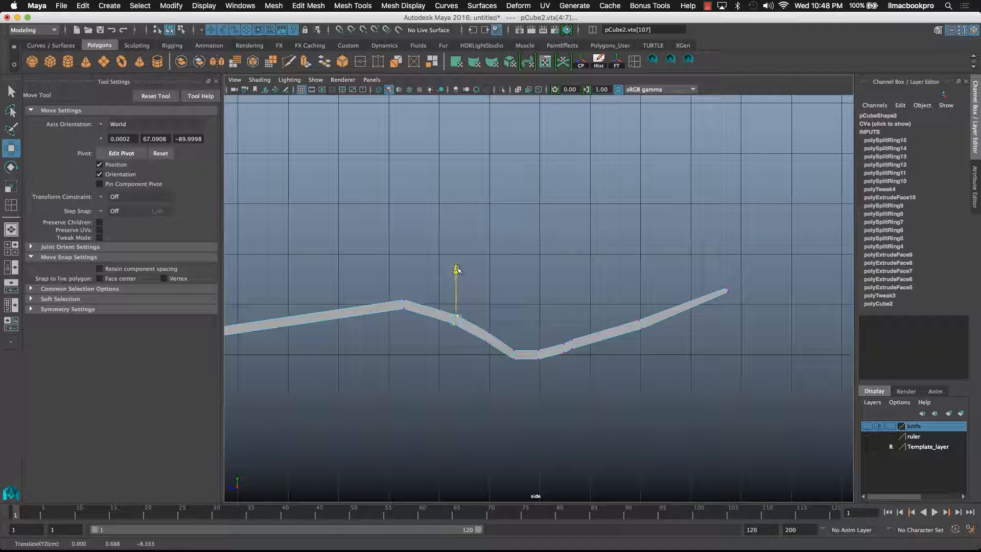
pyautogui.moveTo(456, 269); pyautogui.dragTo(407, 316)
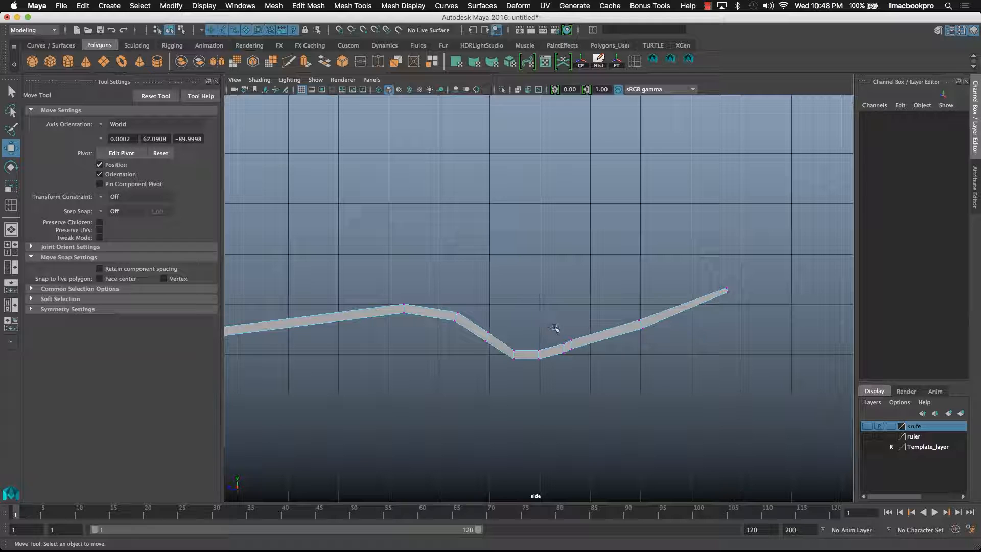
pyautogui.click(567, 347)
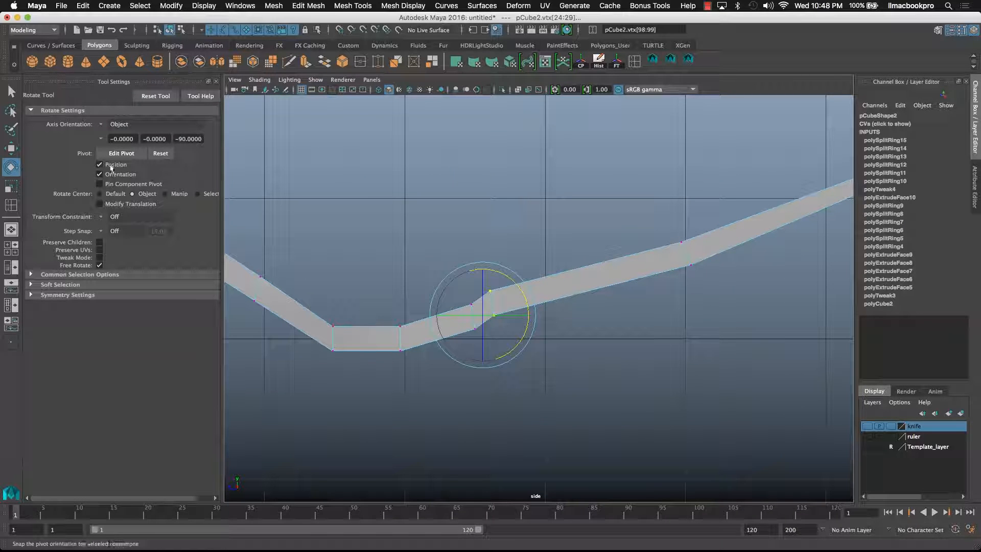
pyautogui.click(10, 148)
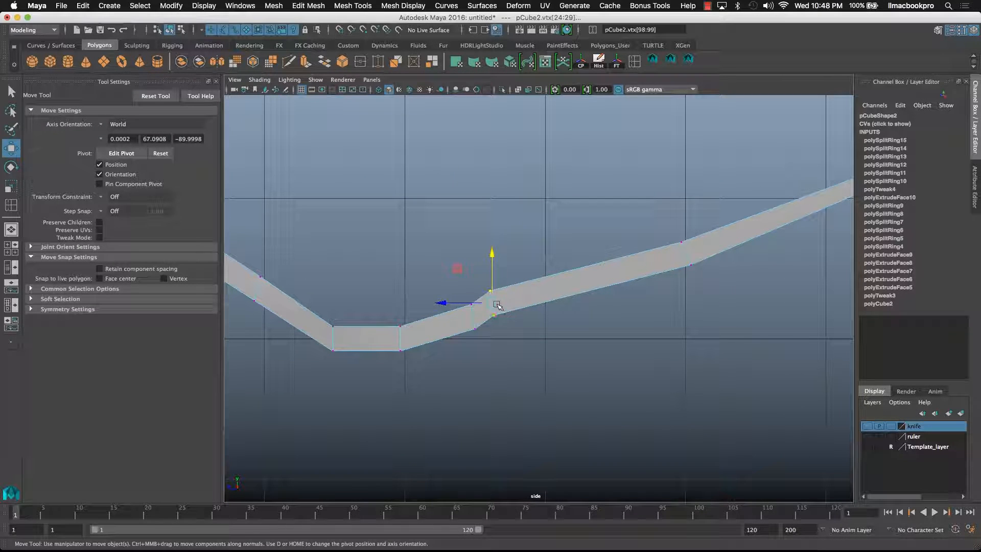
pyautogui.moveTo(492, 305); pyautogui.dragTo(494, 311)
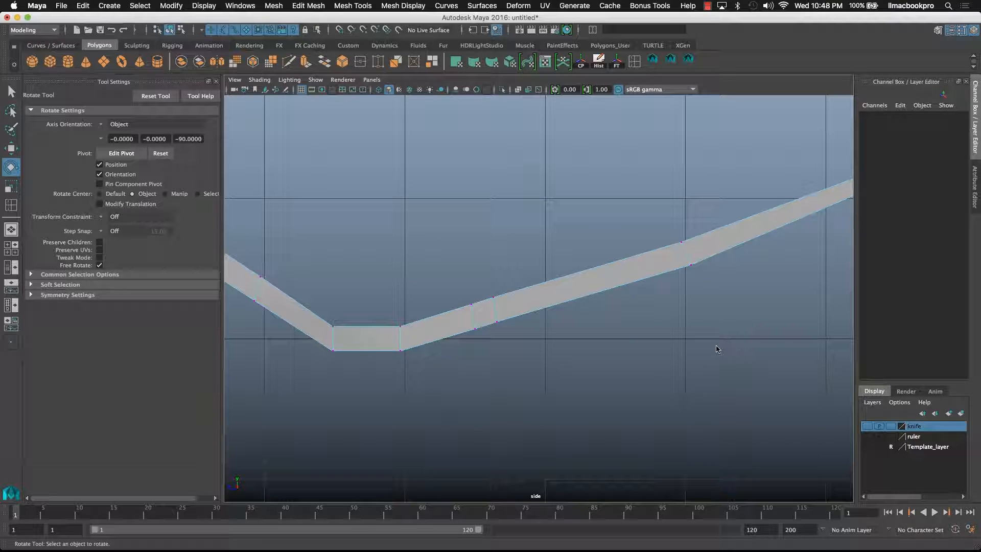
pyautogui.click(723, 6)
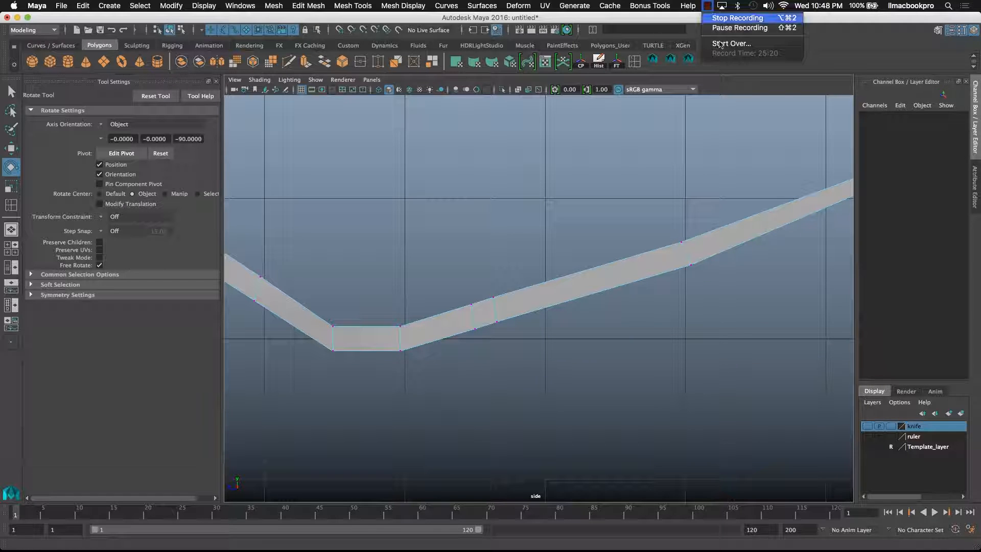
pyautogui.moveTo(736, 18)
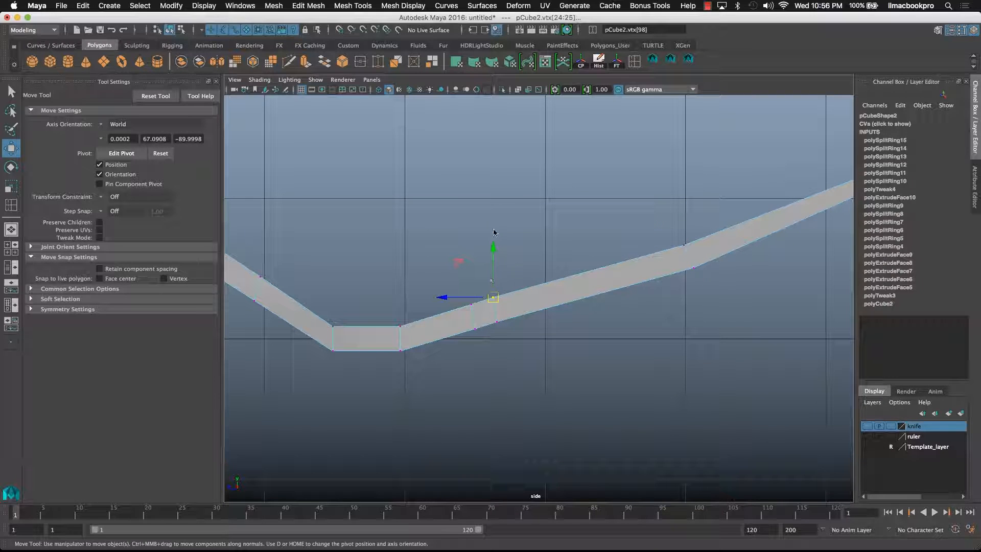
pyautogui.moveTo(492, 298); pyautogui.dragTo(498, 312)
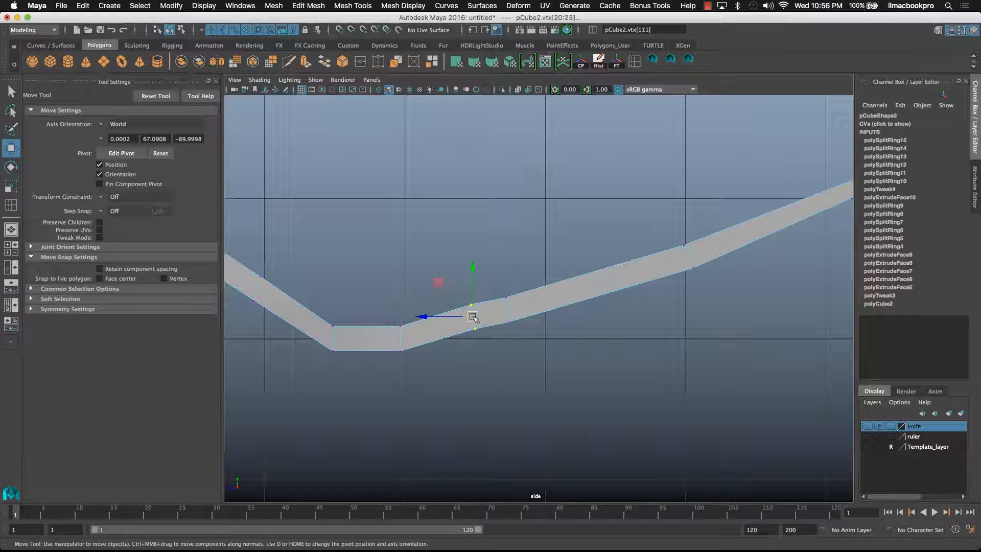
pyautogui.moveTo(472, 315); pyautogui.dragTo(468, 325)
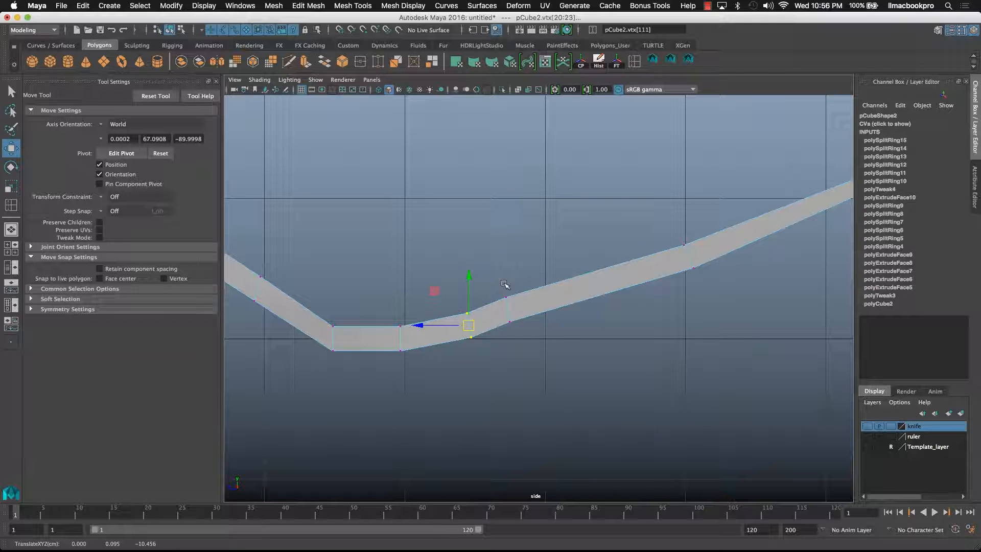
pyautogui.moveTo(469, 325); pyautogui.dragTo(520, 315)
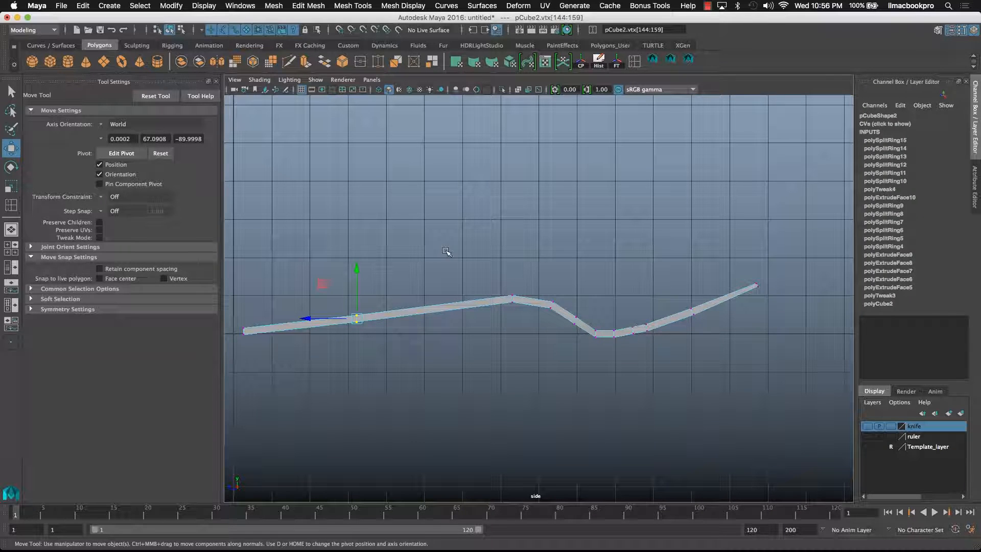
# - In the perspective view, move the neck vertices where handle meets head to smooth the bend
pyautogui.click(486, 404)
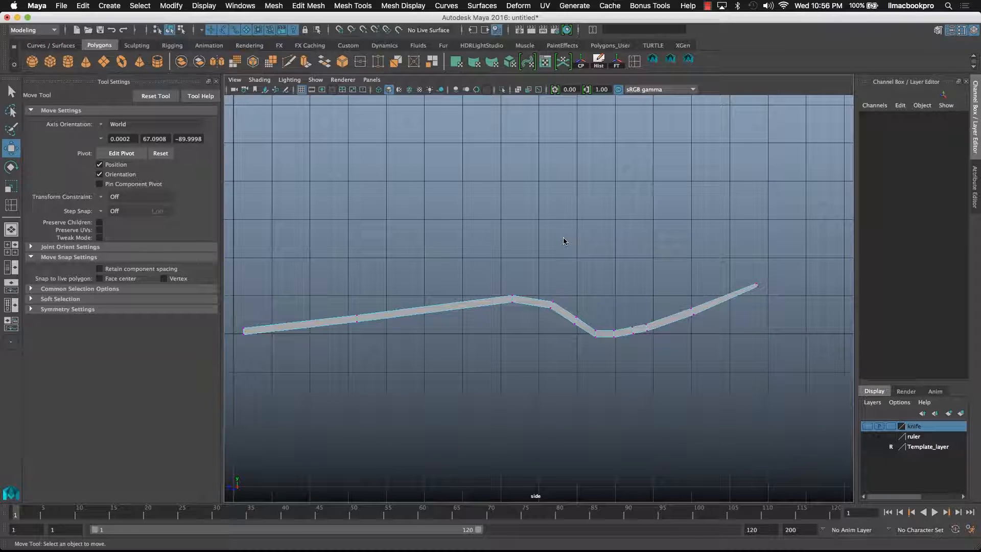
pyautogui.press('space')
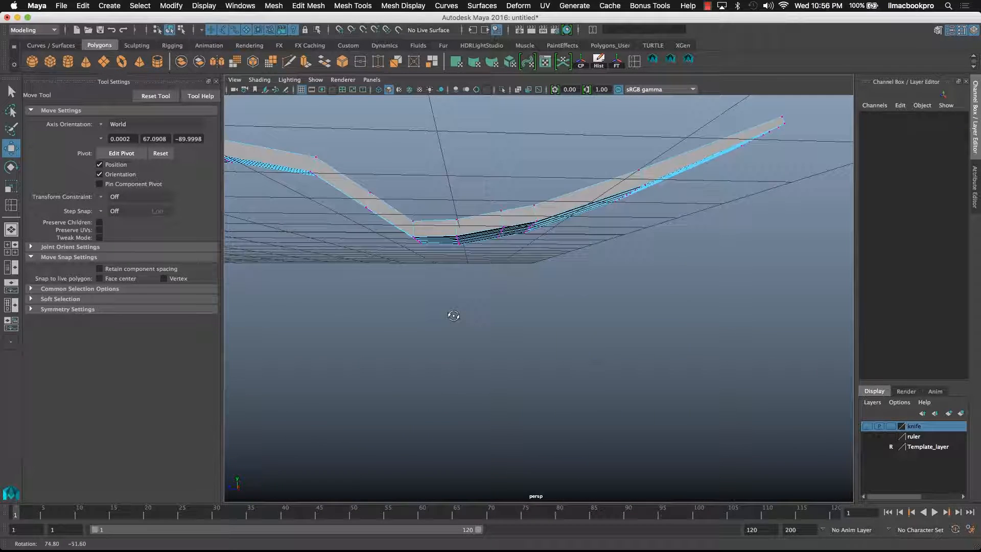
pyautogui.moveTo(454, 316); pyautogui.dragTo(473, 322)
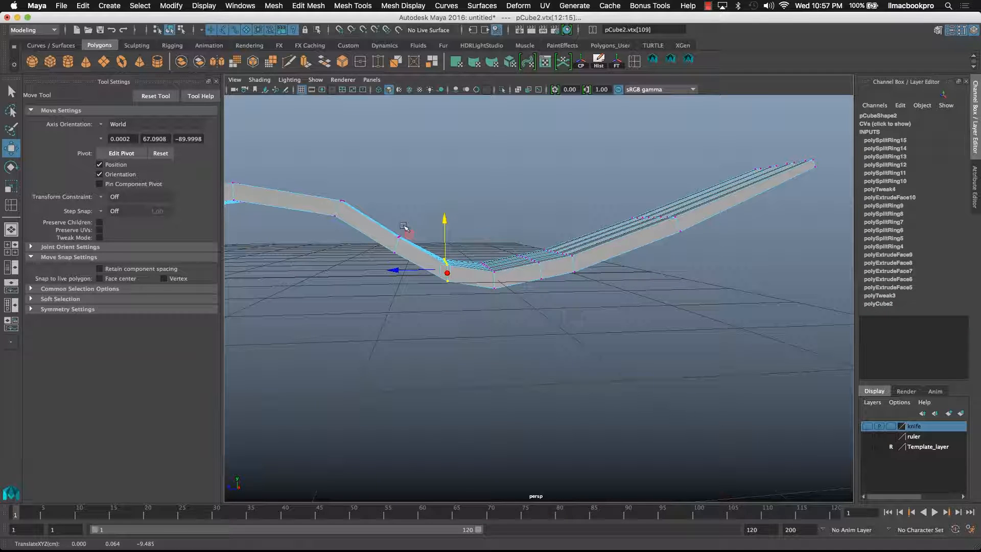
pyautogui.moveTo(444, 262); pyautogui.dragTo(394, 244)
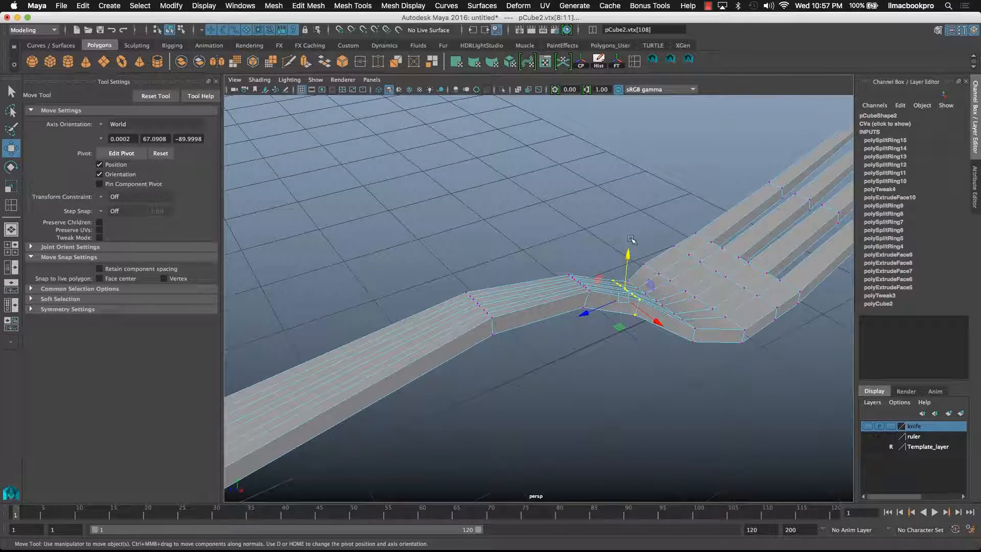
pyautogui.moveTo(632, 239); pyautogui.dragTo(639, 214)
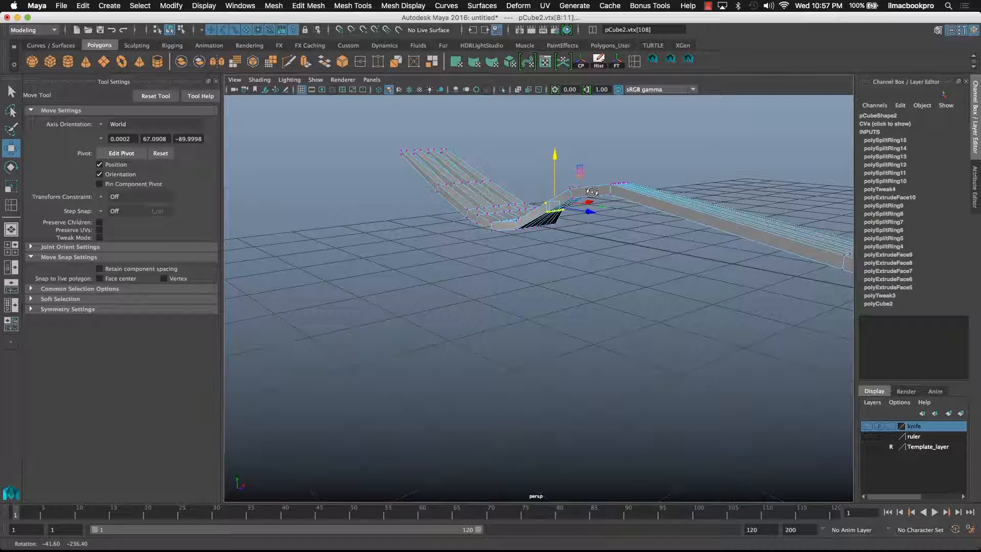
pyautogui.moveTo(592, 191); pyautogui.dragTo(714, 319)
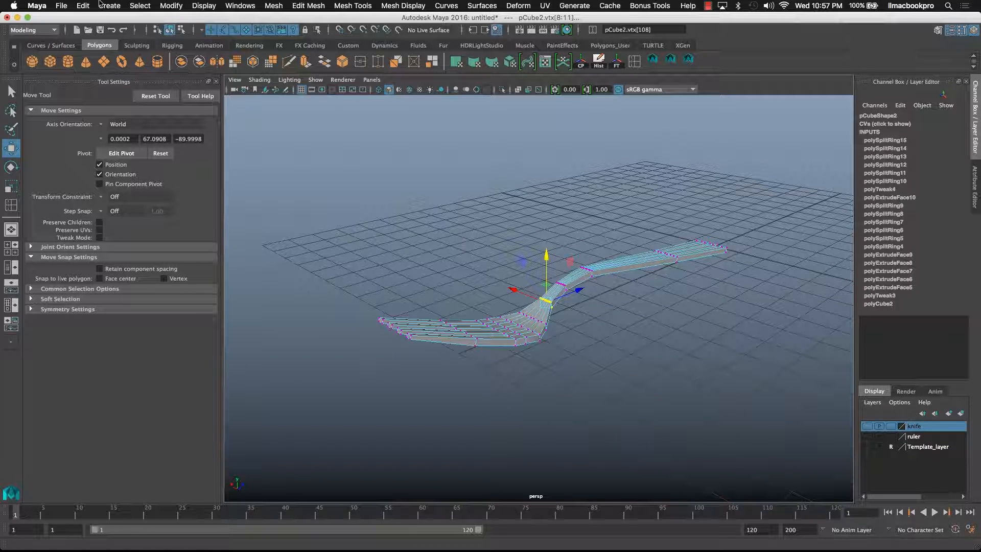
# - Rotate the new neck edge loops so they tilt to follow the bend's curve
pyautogui.rightClick(531, 304)
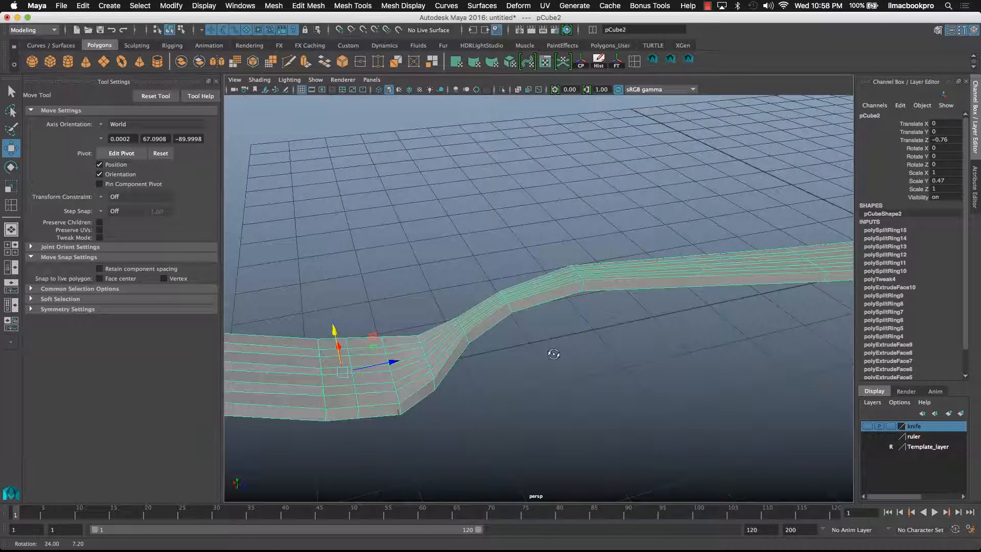
pyautogui.moveTo(554, 354); pyautogui.dragTo(536, 130)
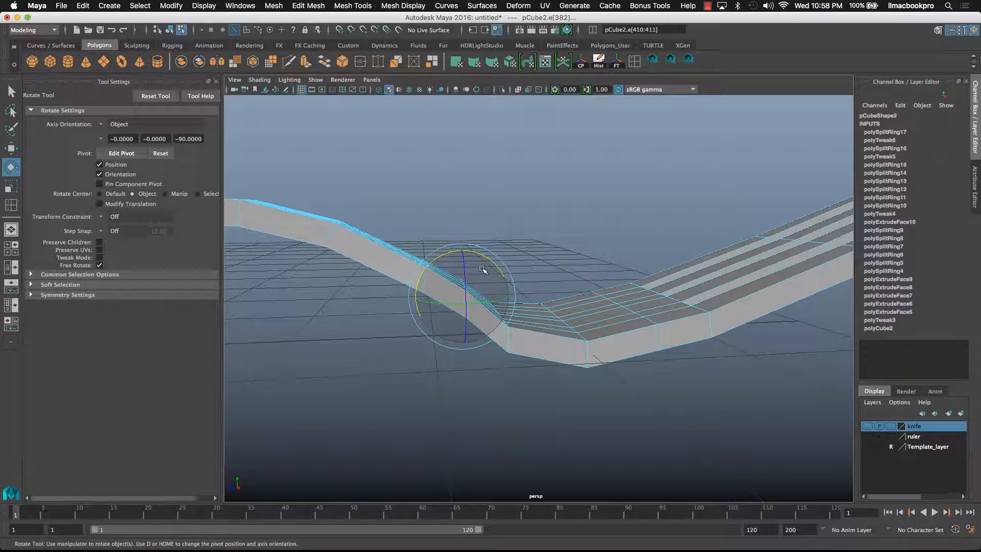
pyautogui.moveTo(484, 269); pyautogui.dragTo(493, 261)
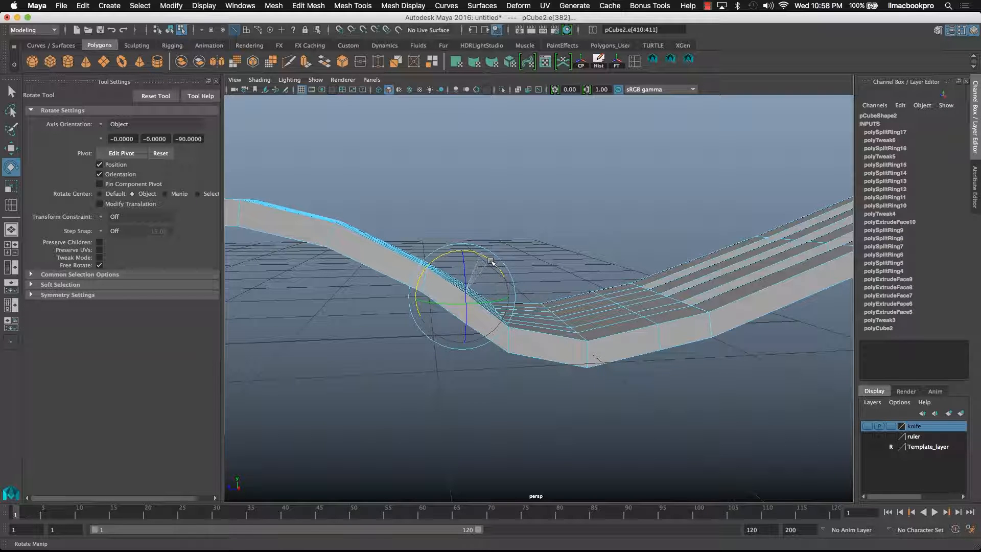
pyautogui.moveTo(488, 262); pyautogui.dragTo(503, 265)
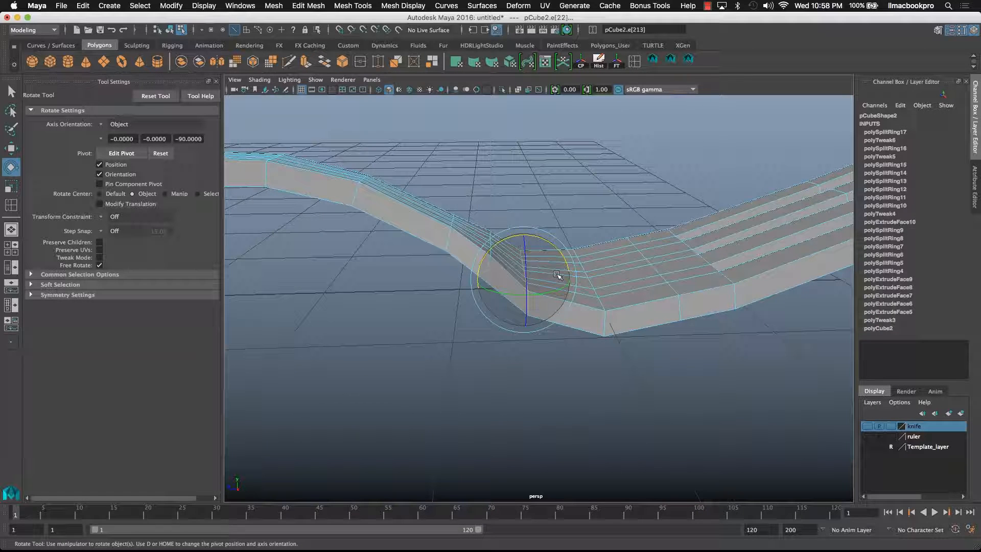
pyautogui.moveTo(557, 274); pyautogui.dragTo(569, 260)
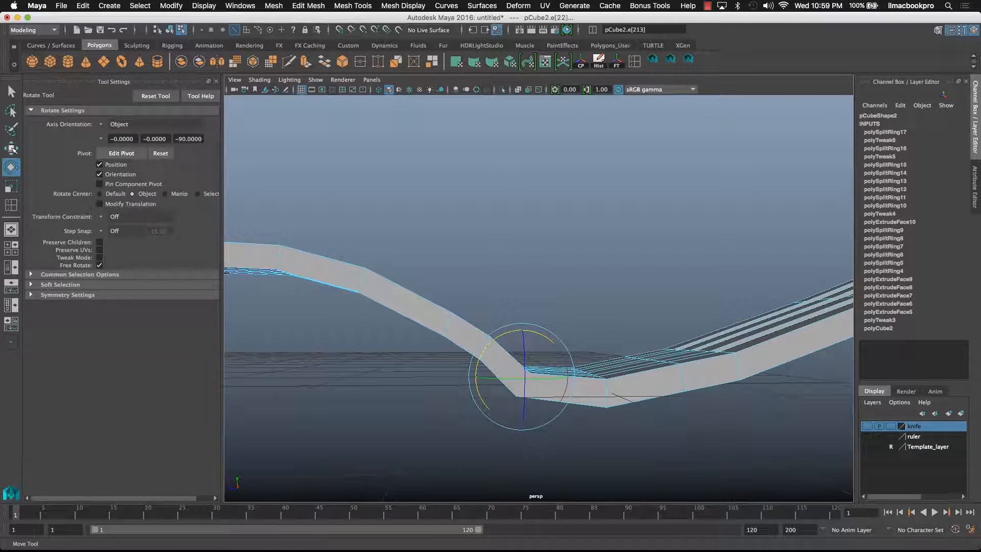
# - Raise a neck edge loop with the Move tool to round out the bend
pyautogui.click(11, 148)
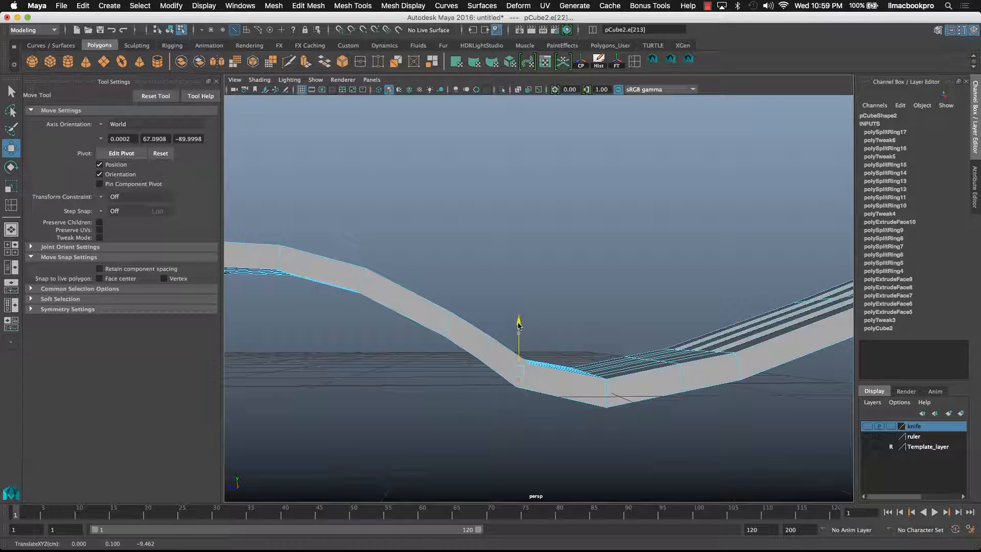
pyautogui.moveTo(519, 325); pyautogui.dragTo(497, 369)
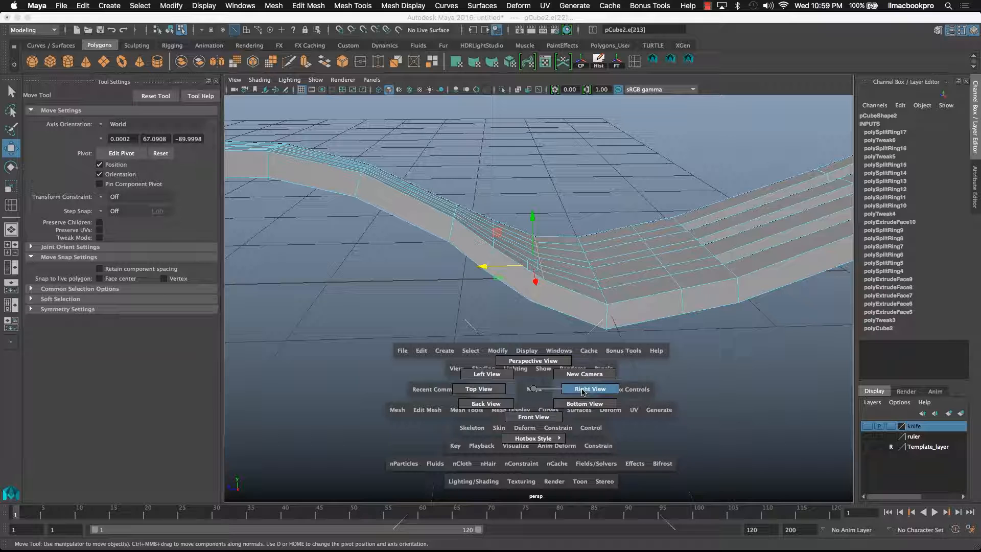
# - In the side view, rotate and move the neck edges and vertices to even out the sloping profile
pyautogui.click(589, 388)
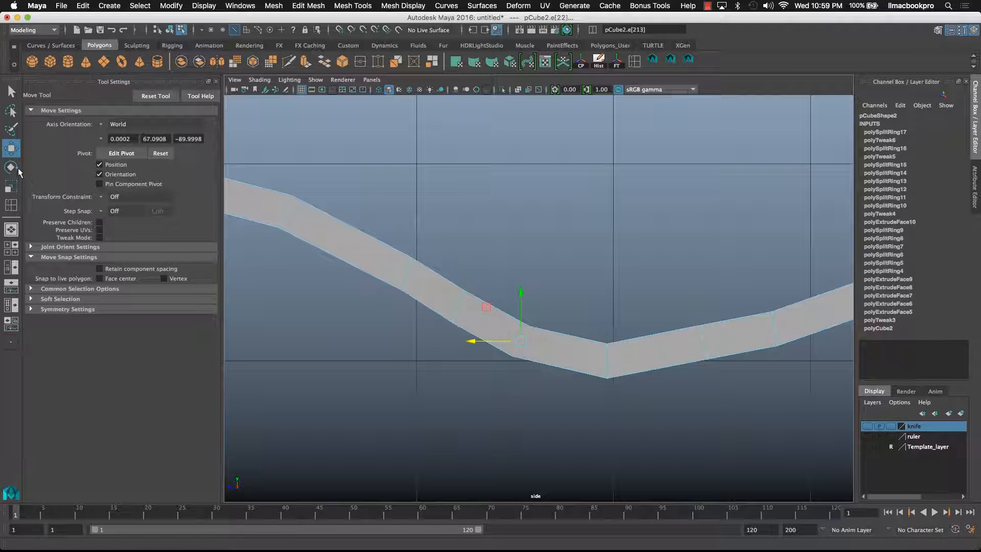
pyautogui.click(10, 168)
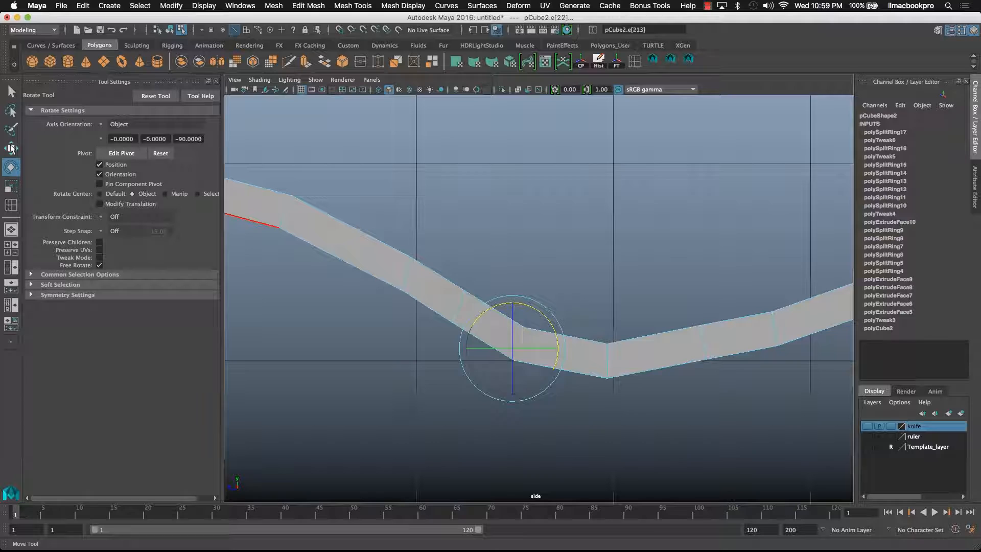
pyautogui.click(10, 148)
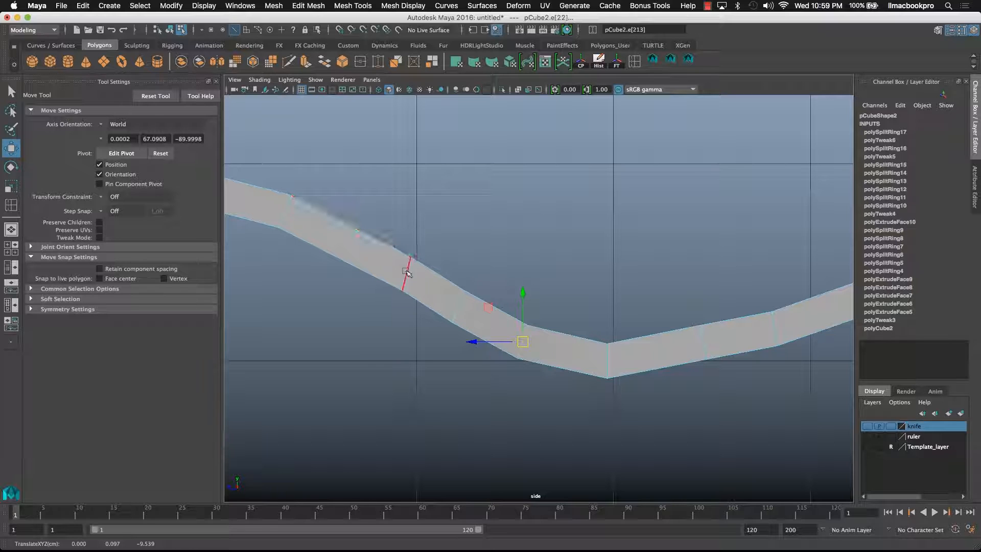
pyautogui.moveTo(522, 341); pyautogui.dragTo(407, 274)
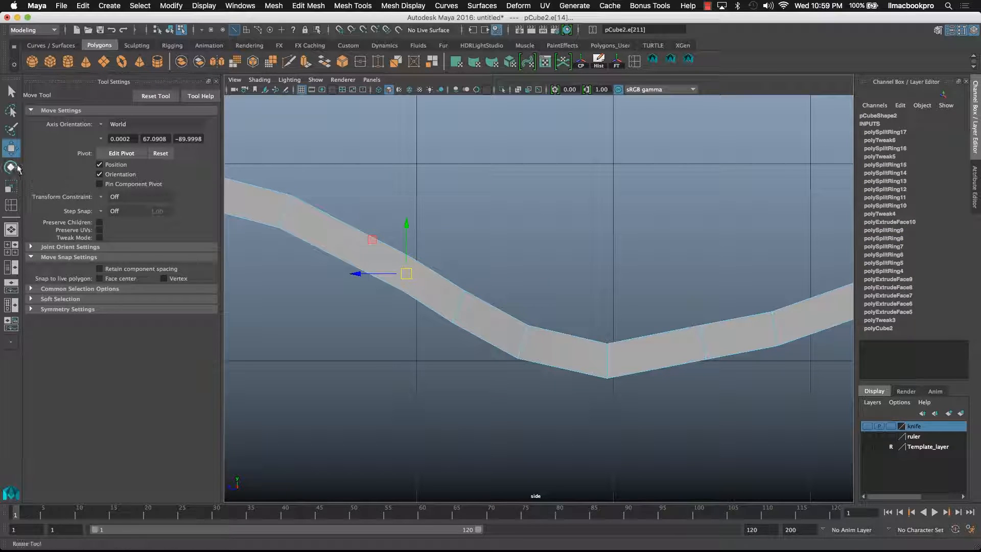
pyautogui.click(10, 167)
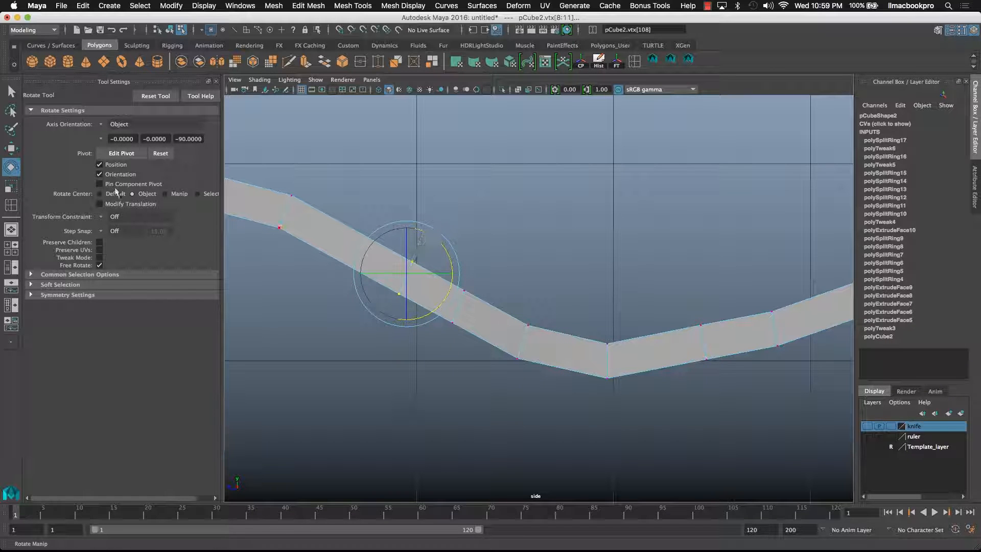
pyautogui.click(11, 148)
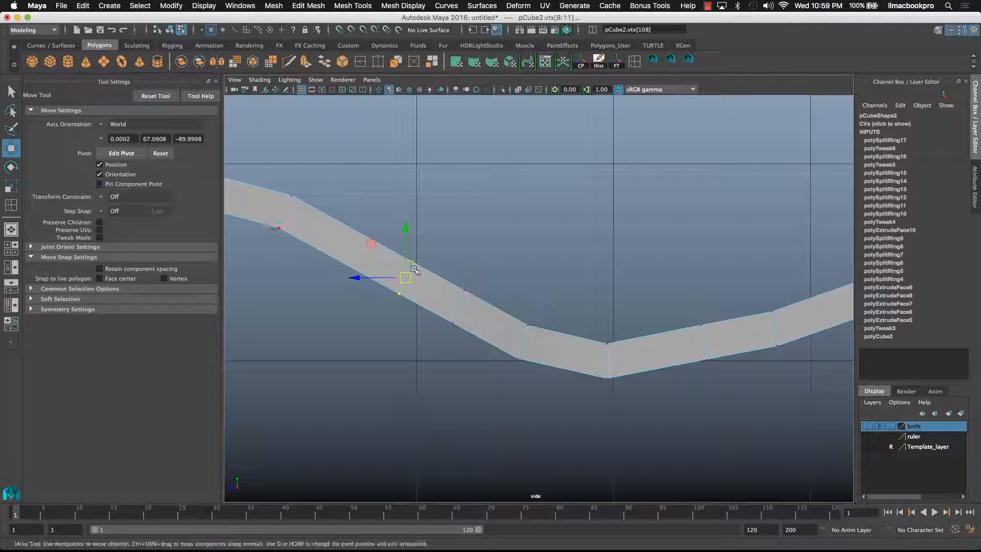
pyautogui.moveTo(406, 277); pyautogui.dragTo(400, 264)
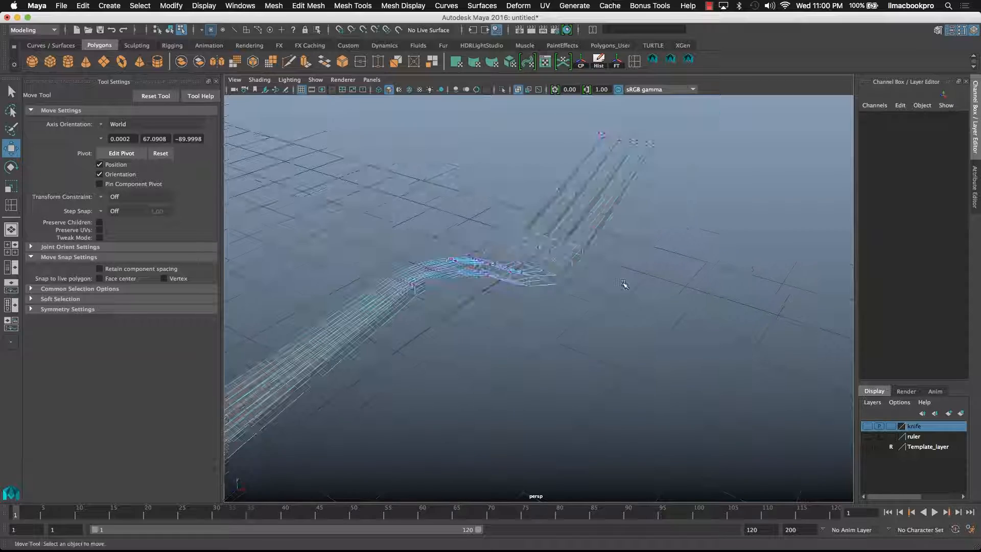
# - Select the whole fork mesh and bring up the Edit menu to delete its construction history
pyautogui.click(495, 268)
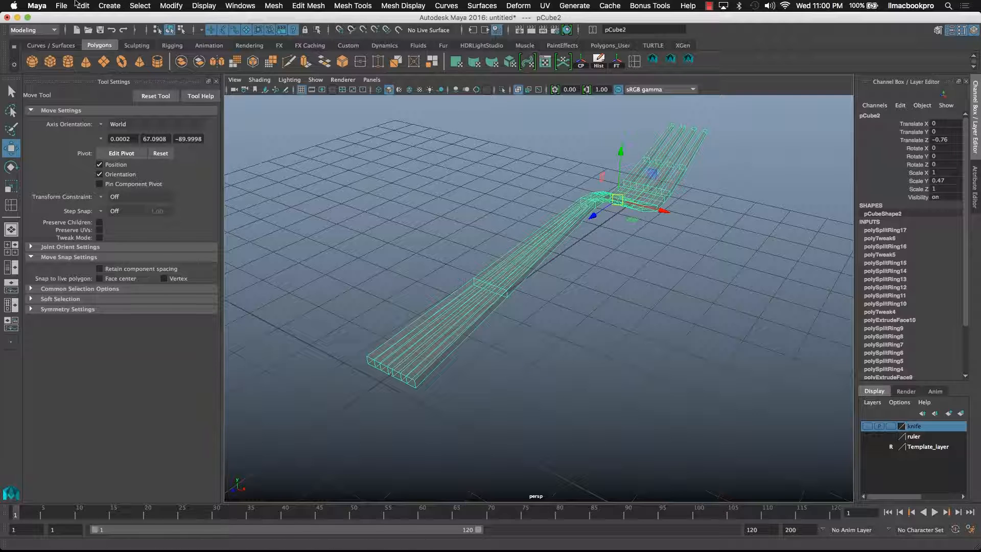
pyautogui.click(61, 6)
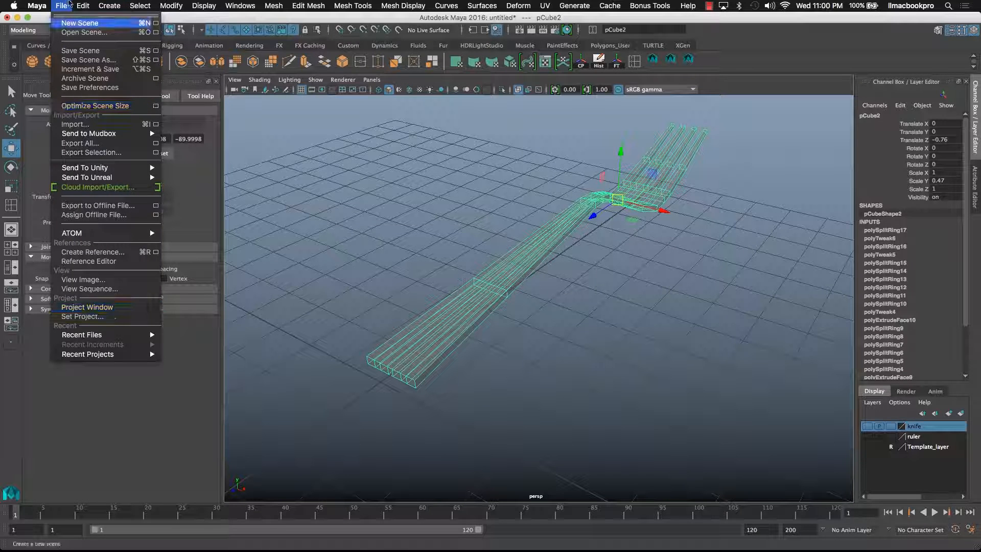
pyautogui.click(82, 6)
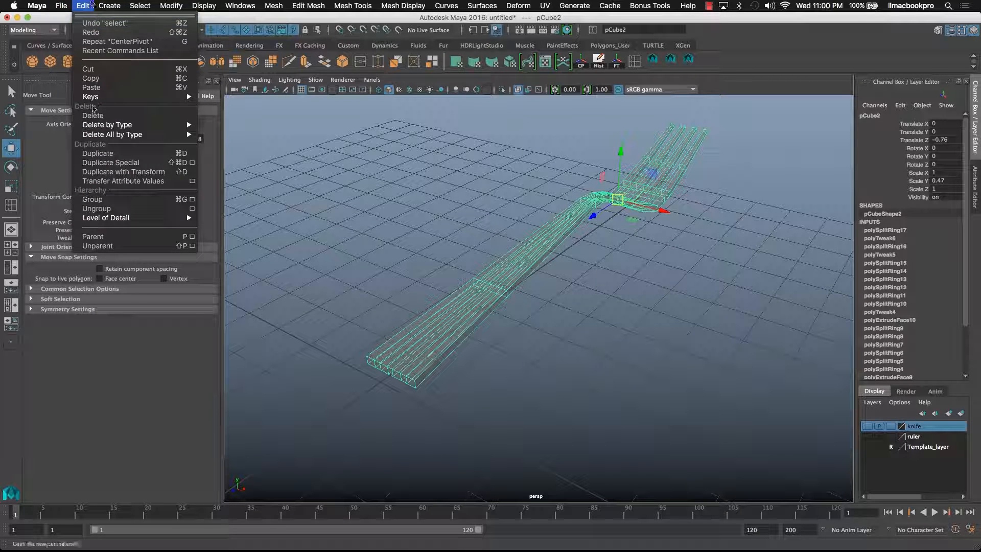